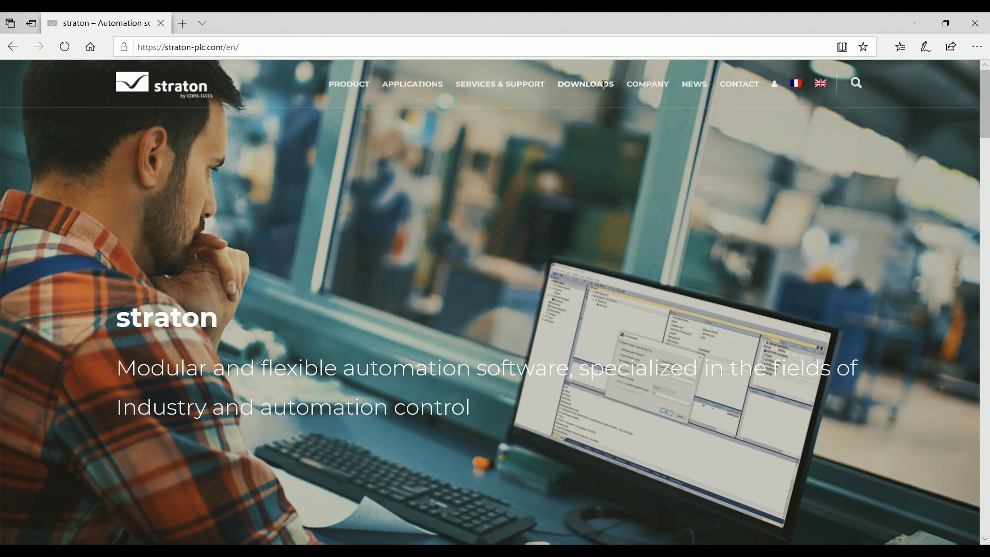
mouse_move(584, 83)
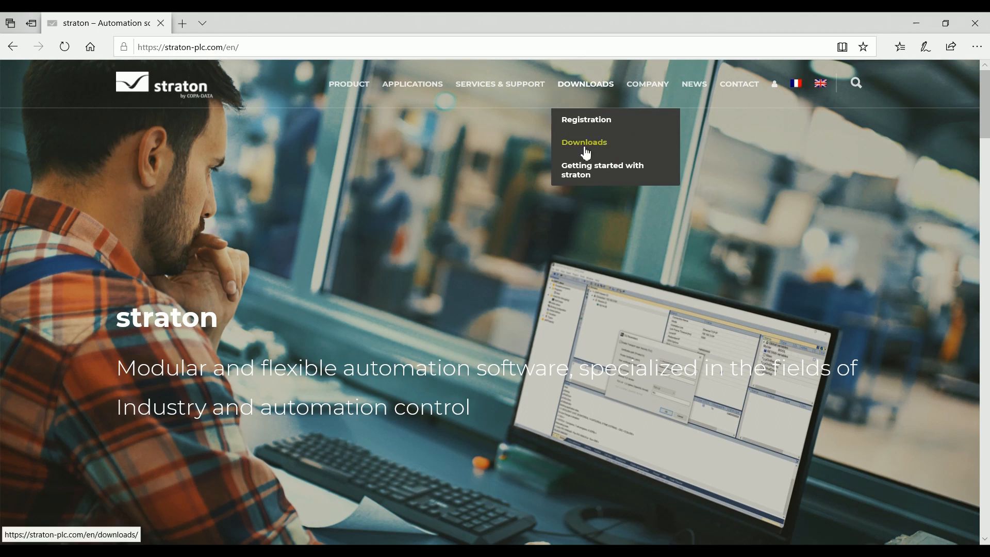
Filter the straton downloads to Products and open the T5 LINUX RASPBERRY PI runtime page.
click(583, 144)
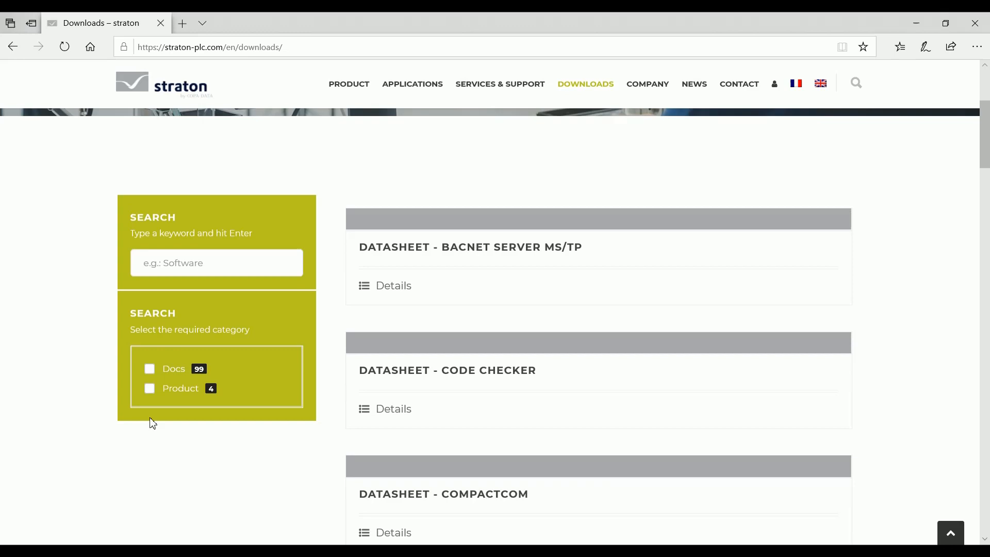
click(150, 389)
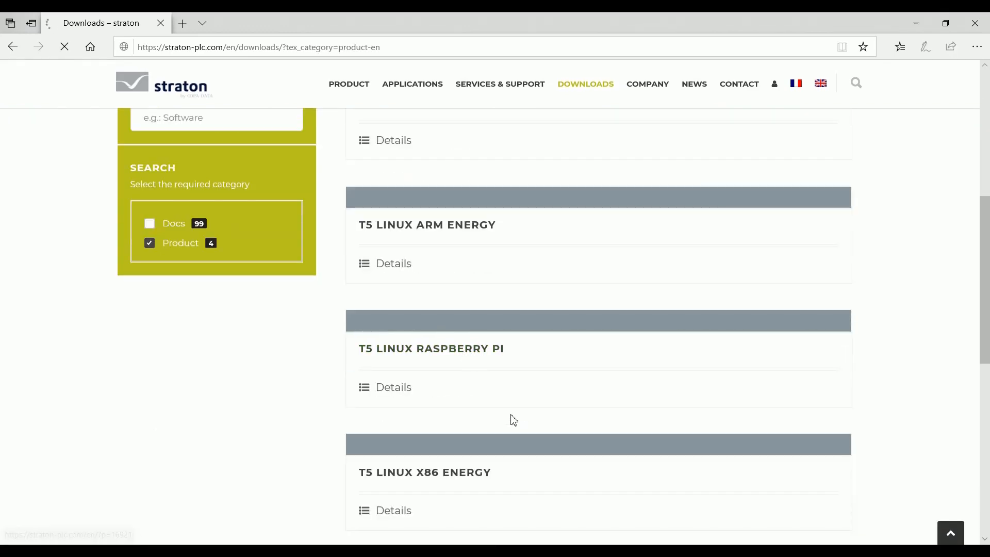
click(393, 388)
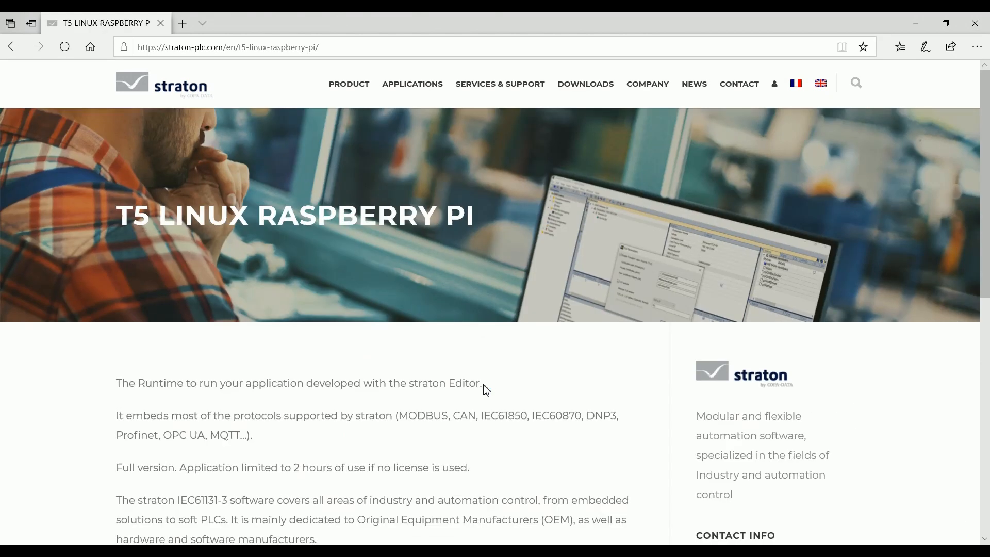
scroll(down, 3)
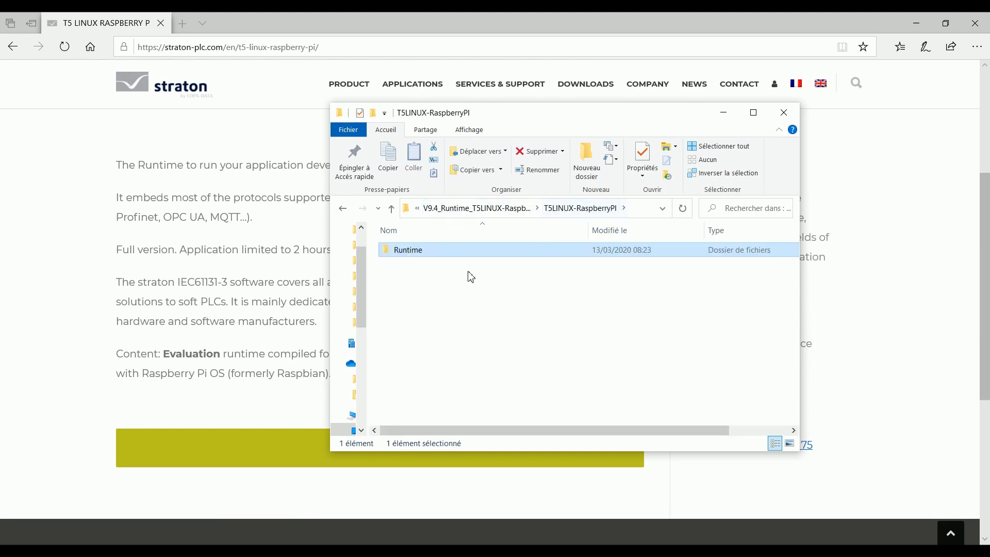
Enter the Runtime folder and select the t5pi94b1 runtime file.
double_click(407, 250)
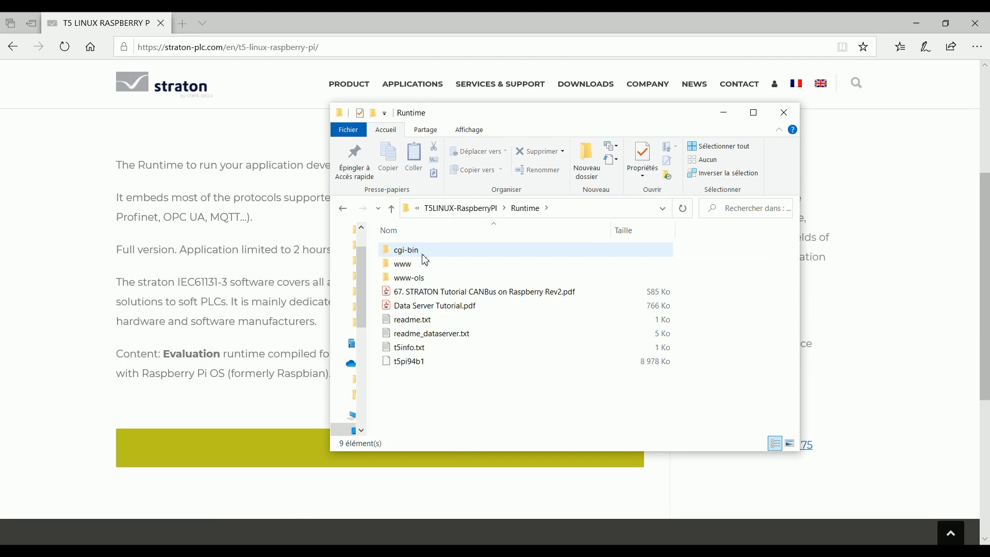
click(409, 360)
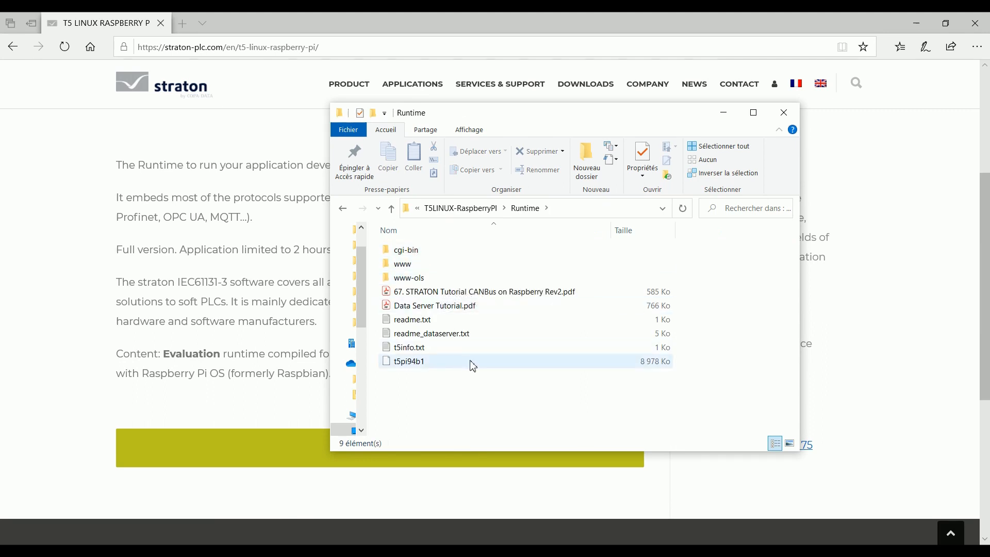
click(470, 403)
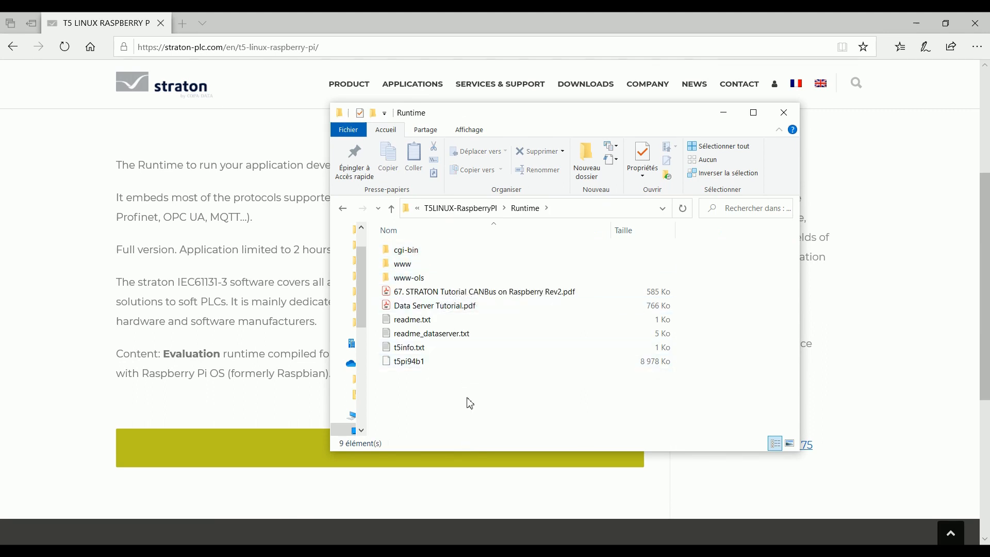
click(409, 361)
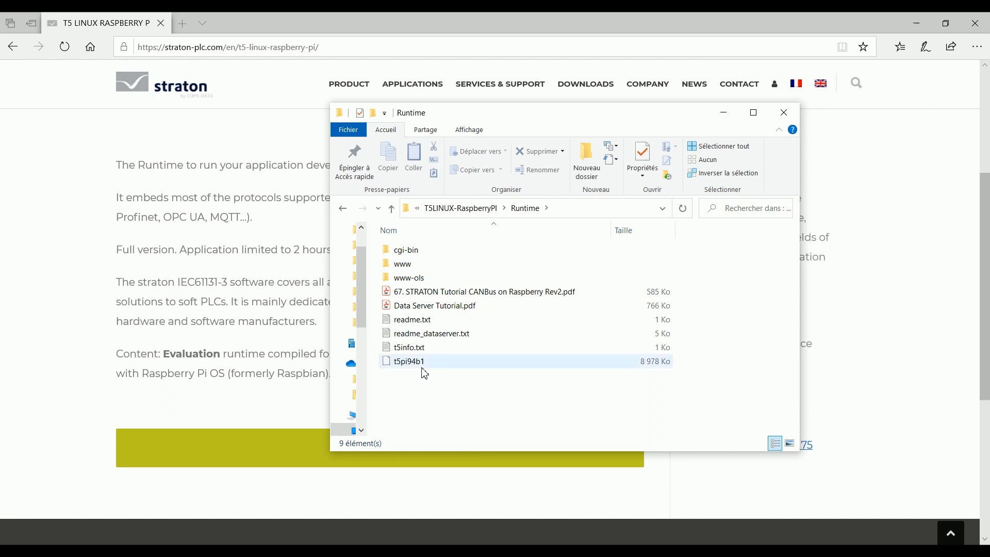
click(409, 361)
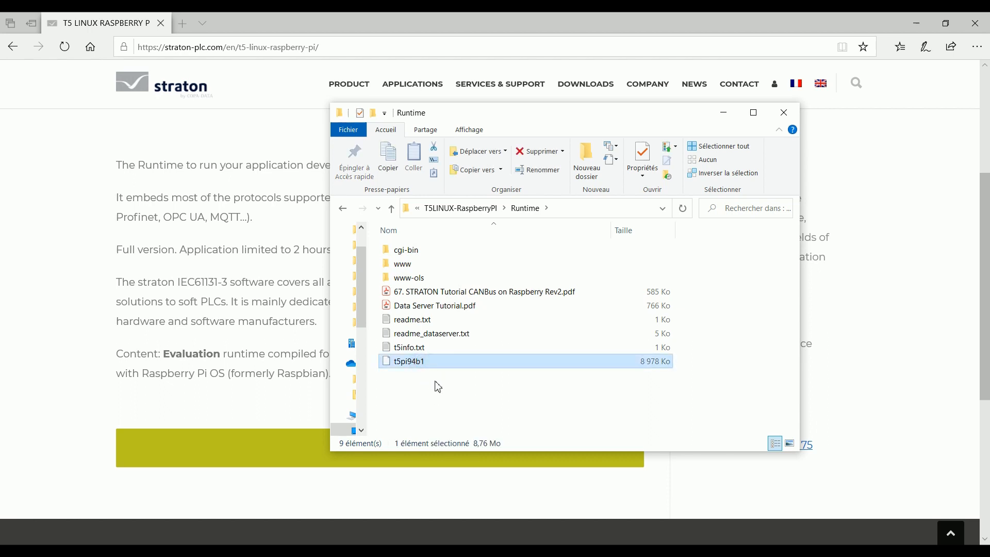
mouse_move(442, 366)
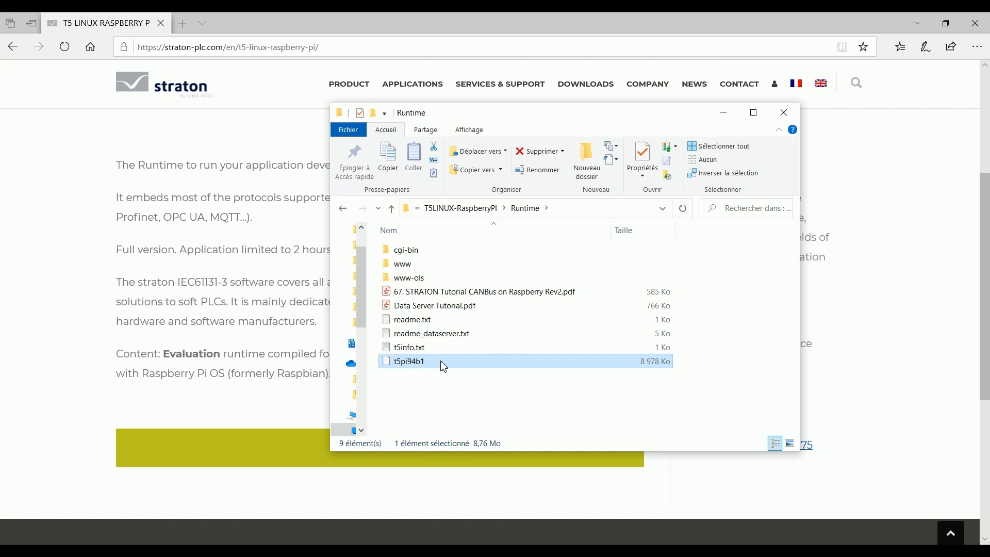
mouse_move(440, 408)
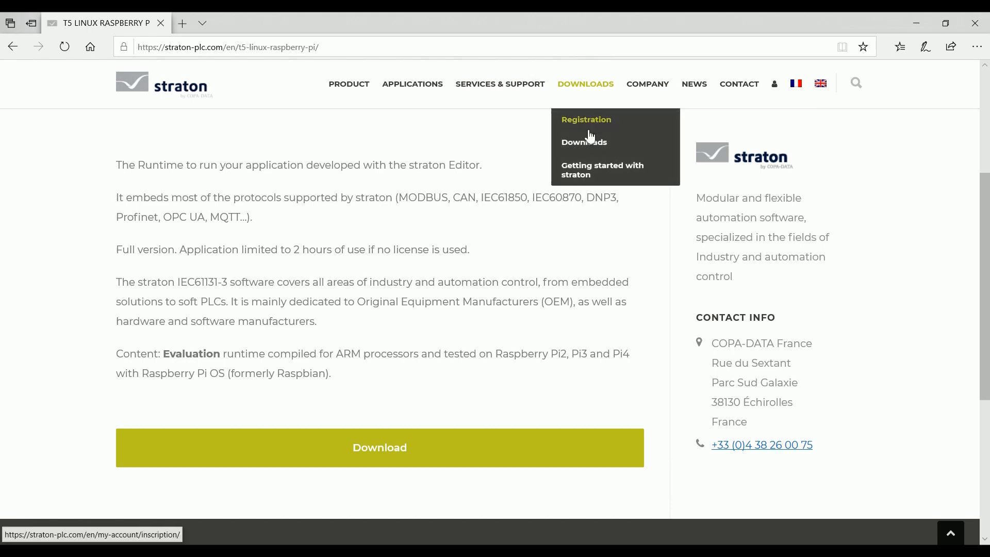
Filter the straton downloads to Docs, then to Runtime user guides.
click(584, 142)
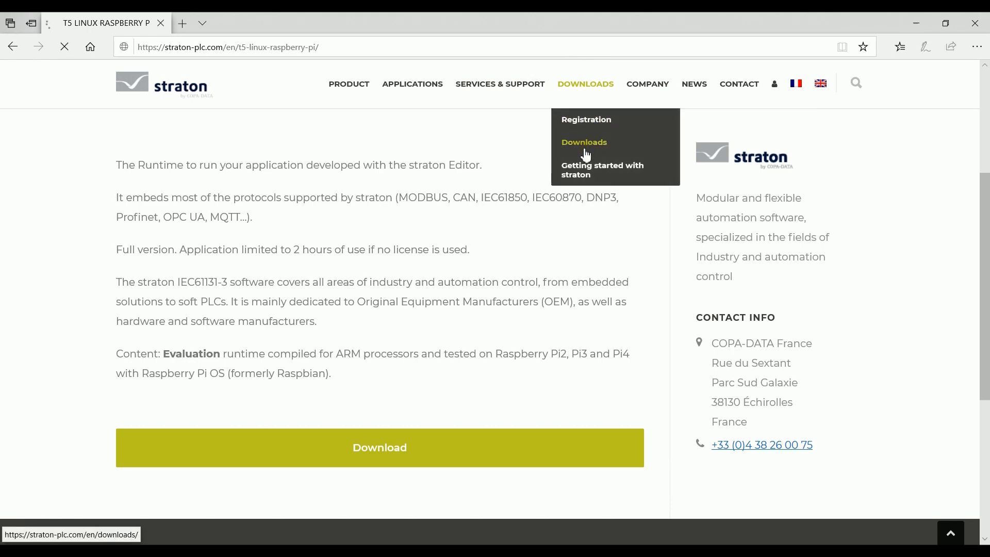
click(584, 142)
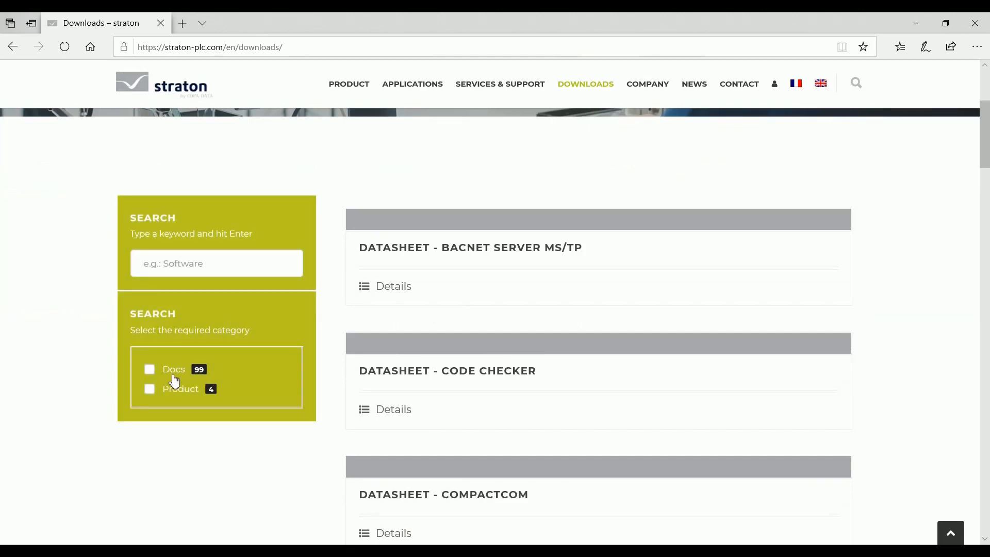
click(149, 368)
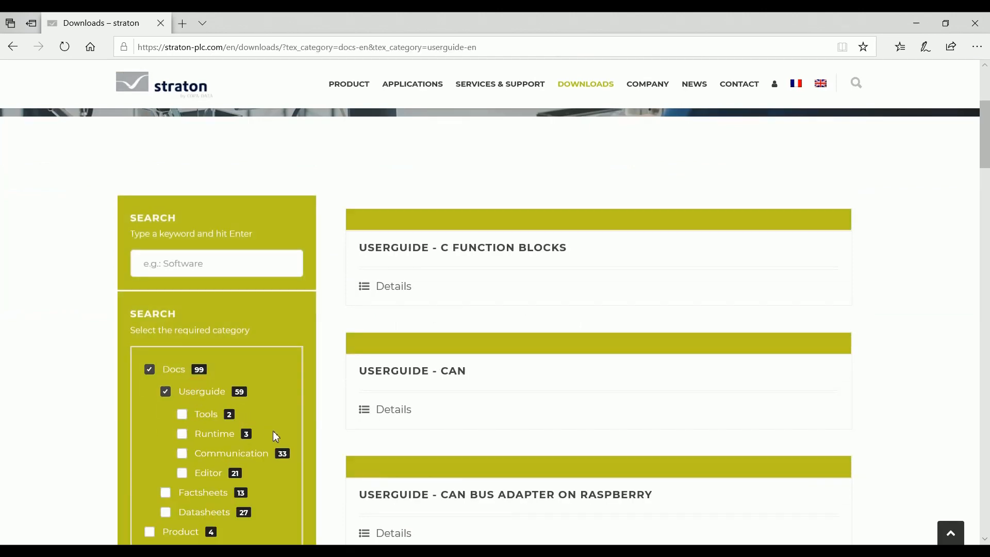
click(182, 433)
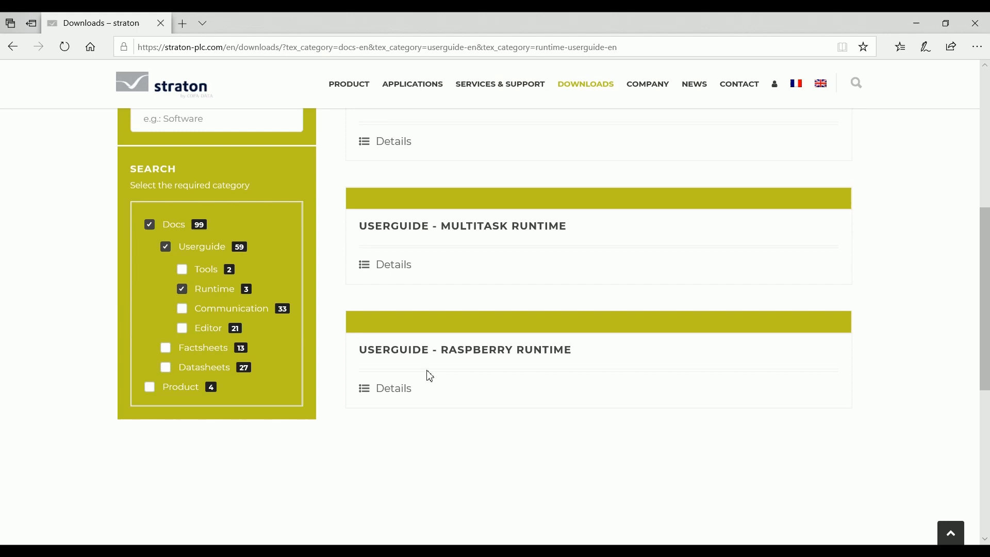
mouse_move(777, 241)
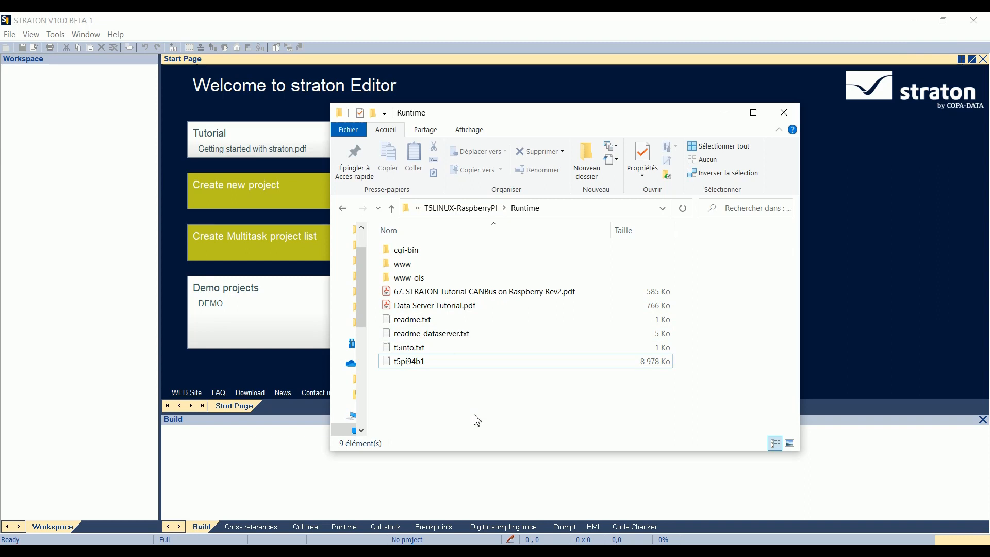
mouse_move(459, 398)
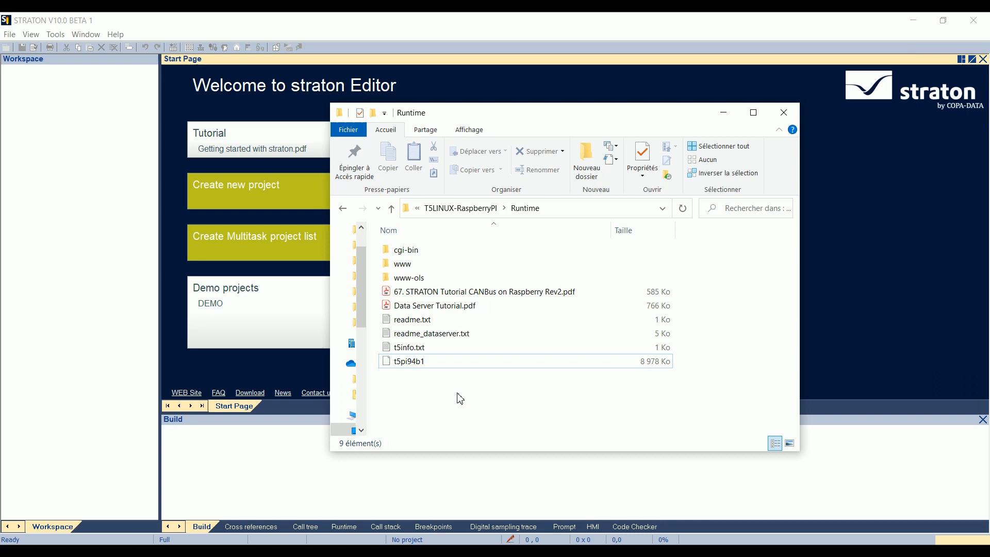
click(431, 334)
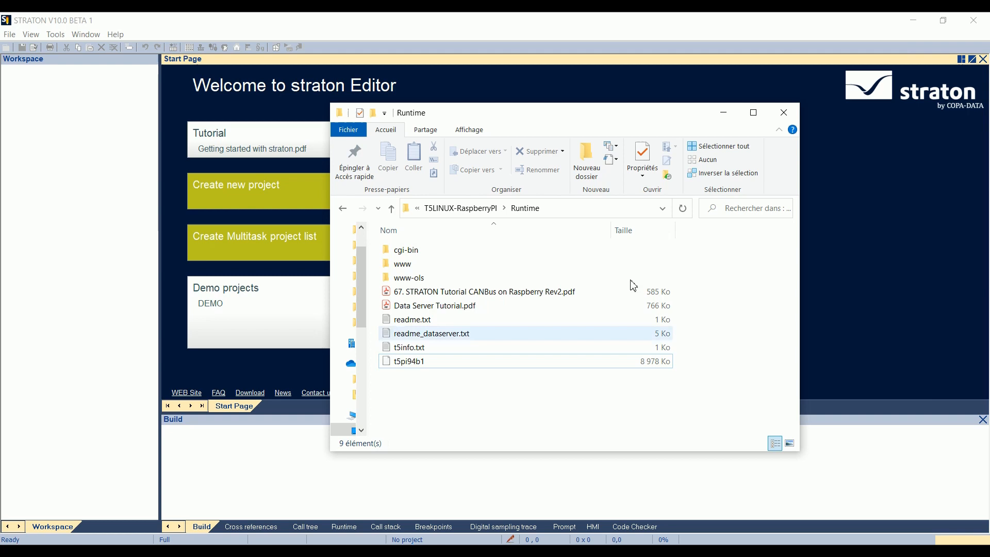
click(783, 112)
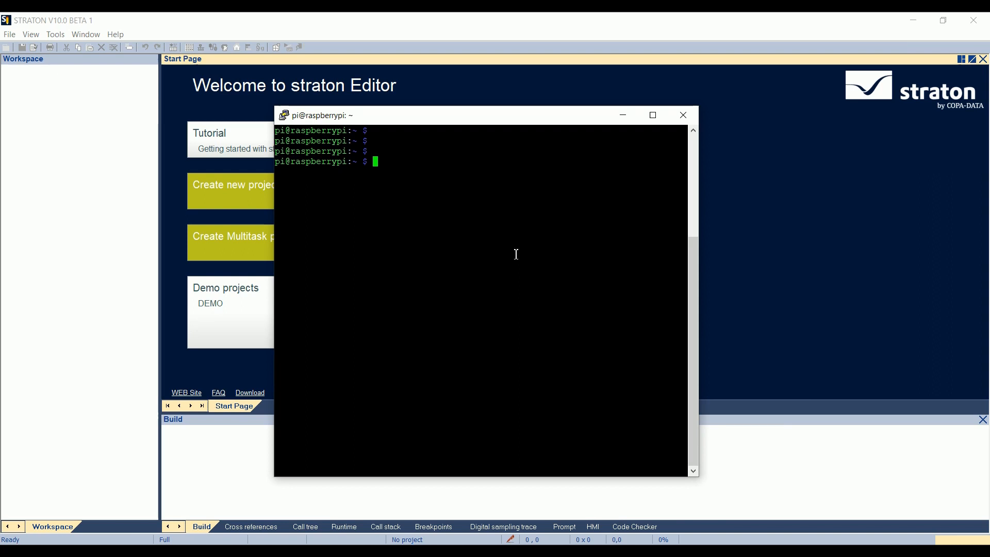
List the home folder and run sudo chmod +x on the t5pi100.70584 runtime file.
text(ls)
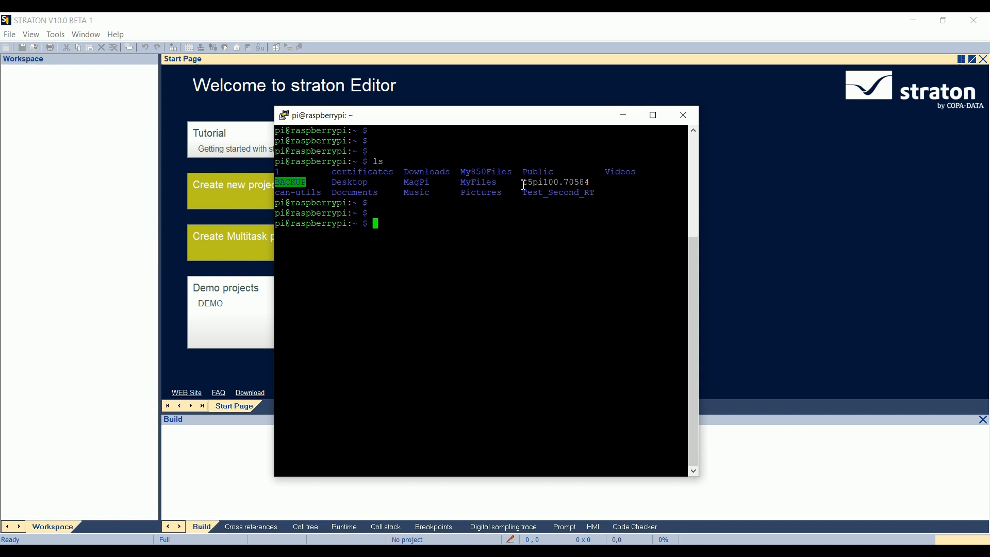
text(sudo)
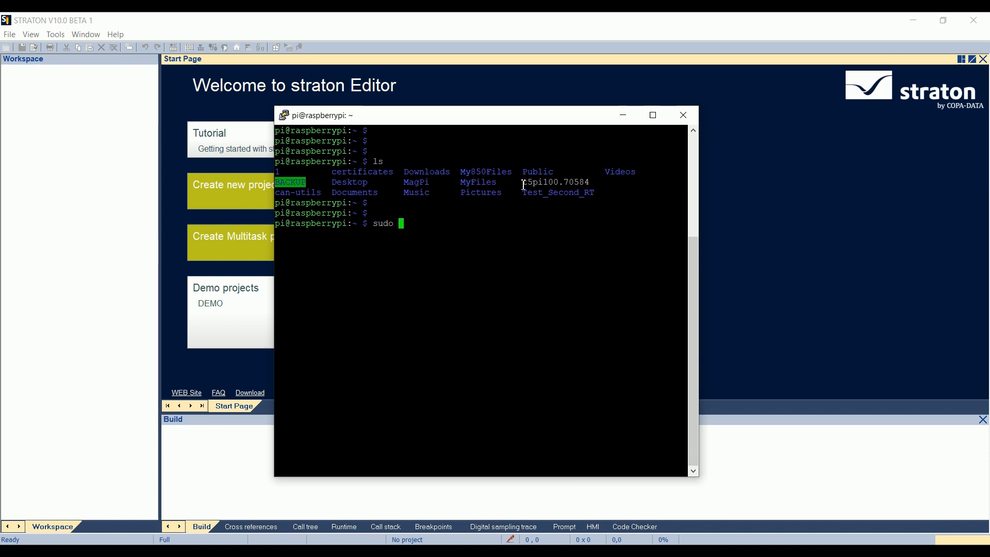
text(chmod +x)
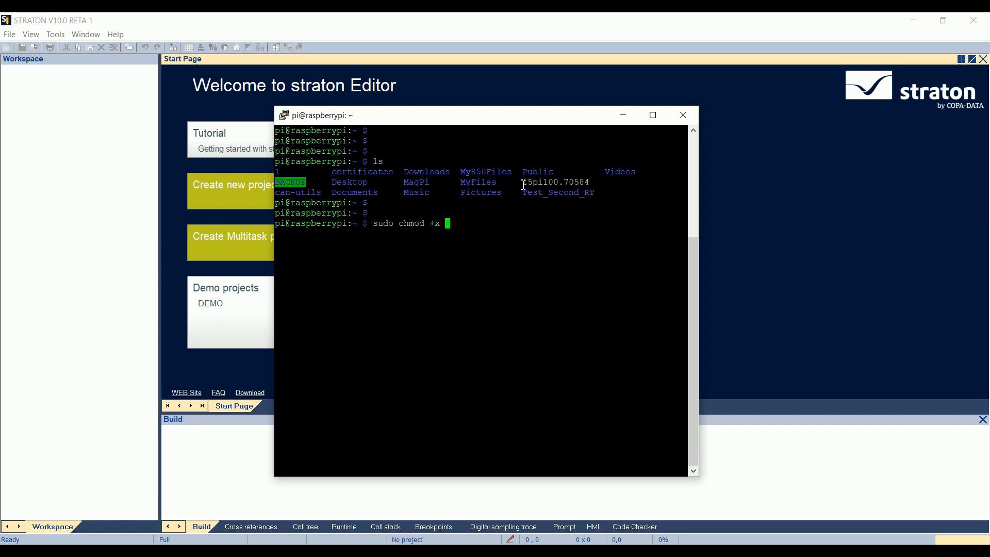
text(t)
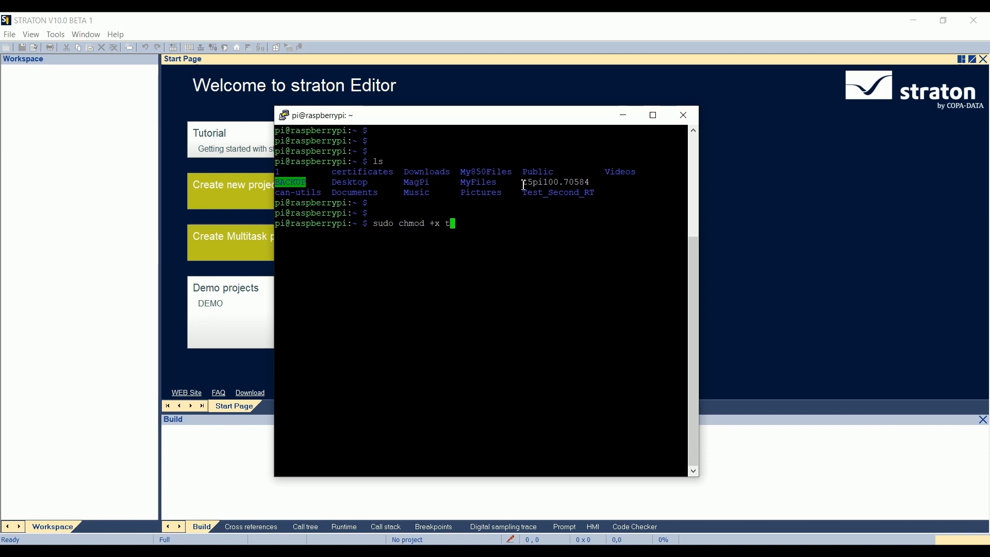
text(5pi100.70584)
text(ls)
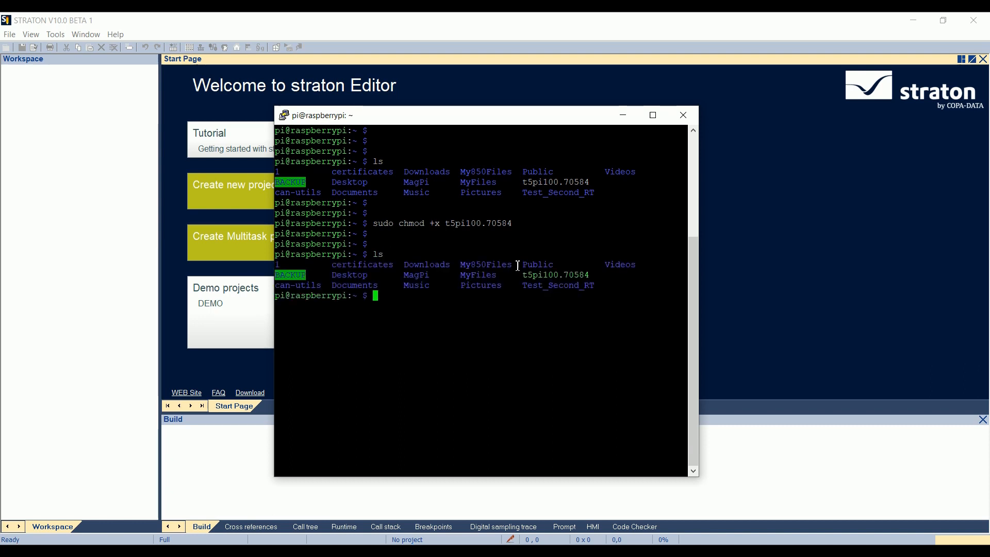
mouse_move(524, 275)
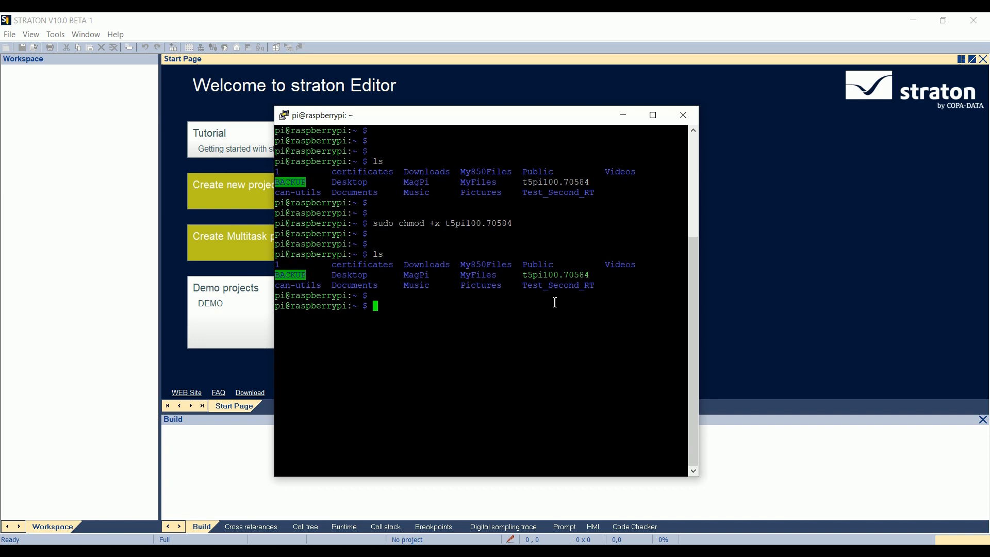
Run sudo mkdir Custom, then ls to see the new Custom folder.
text(sudo mkdir)
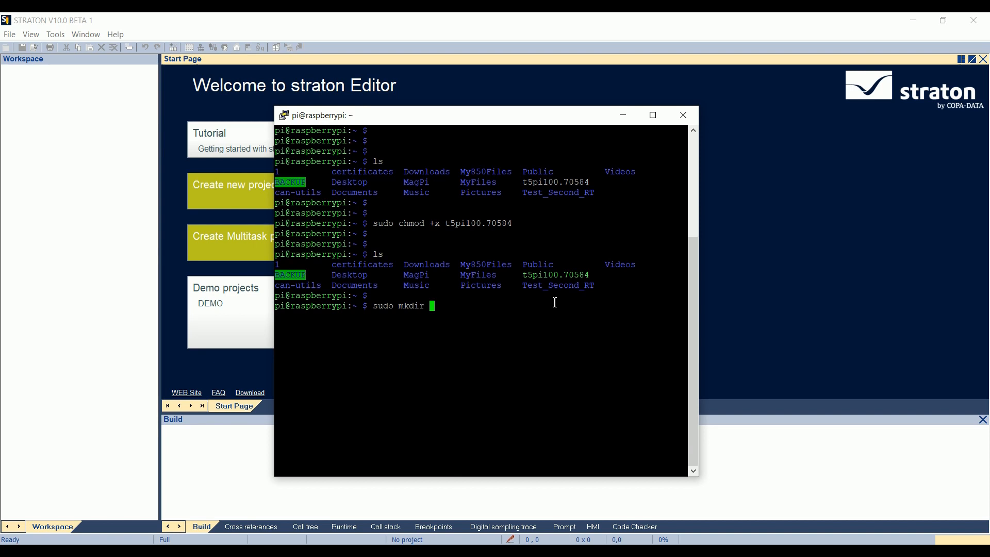
text(Custom)
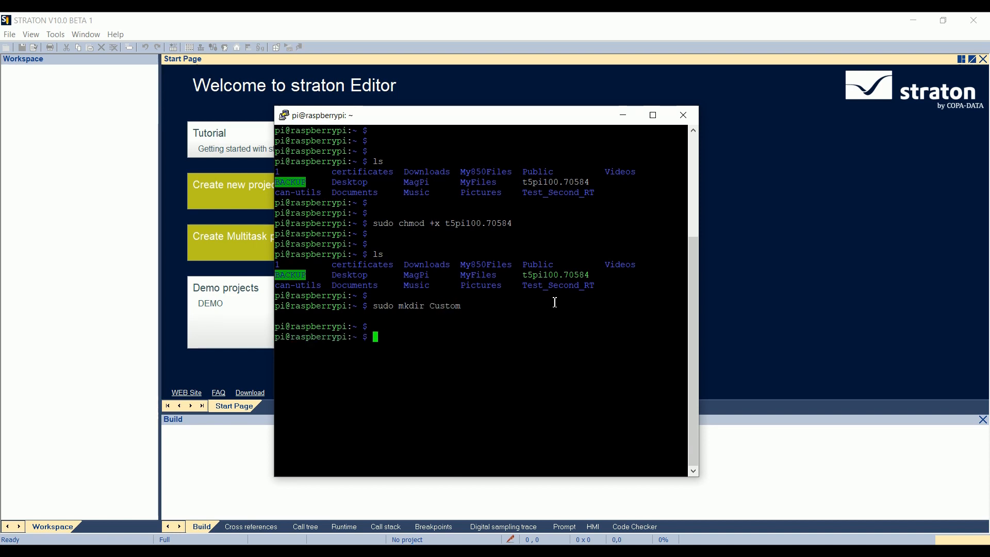
text(ls)
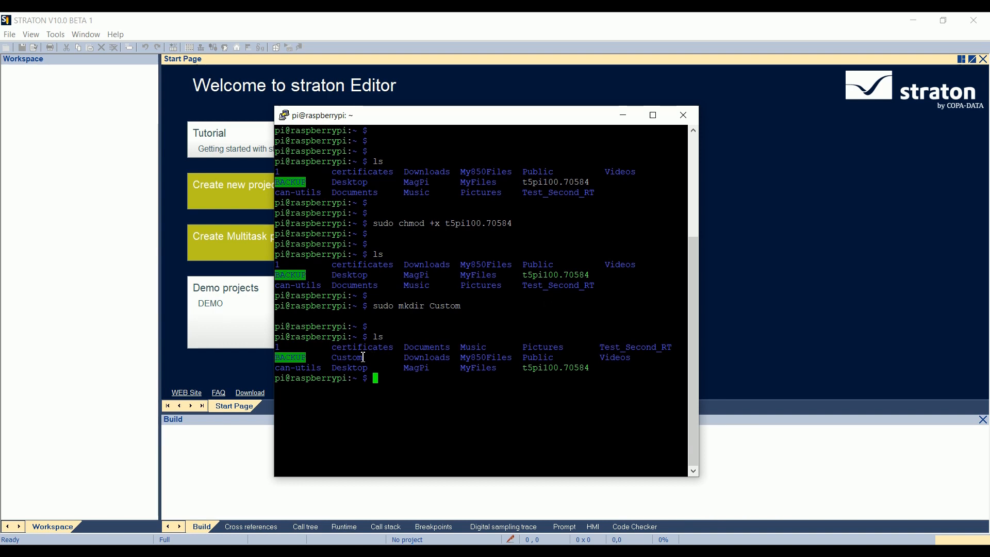
mouse_move(480, 404)
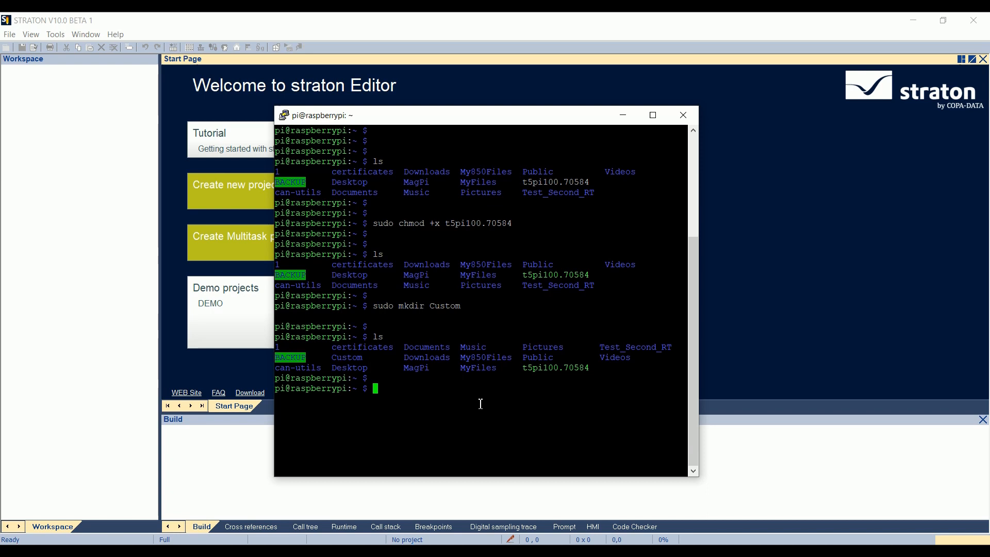
Launch the runtime with sudo ./t5pi100.70584 in the PuTTY shell.
text(sudo ./)
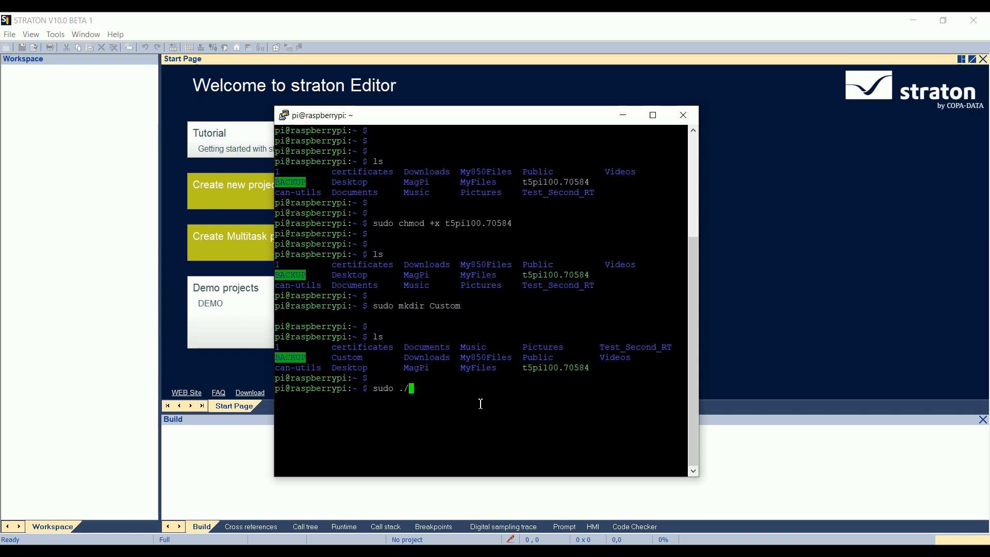
text(t5)
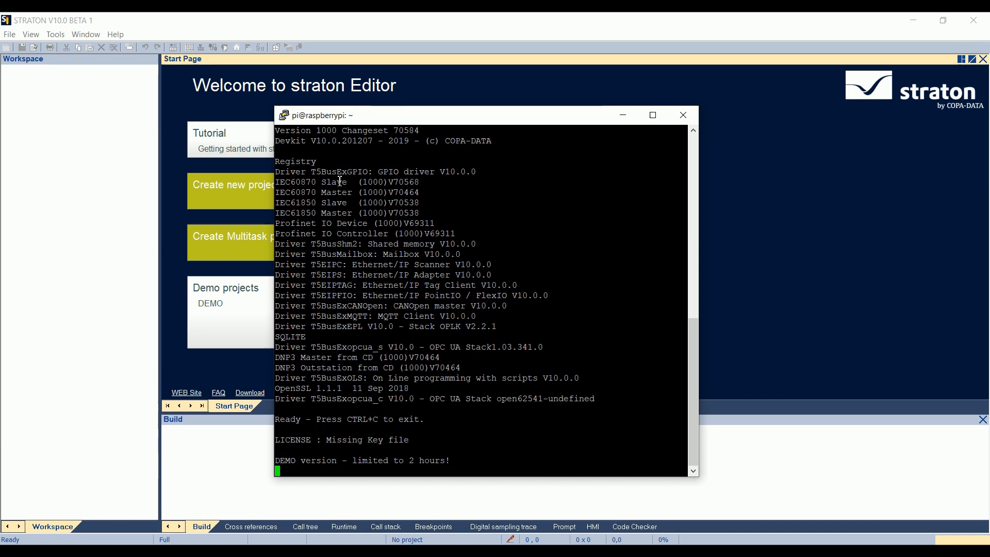
mouse_move(352, 346)
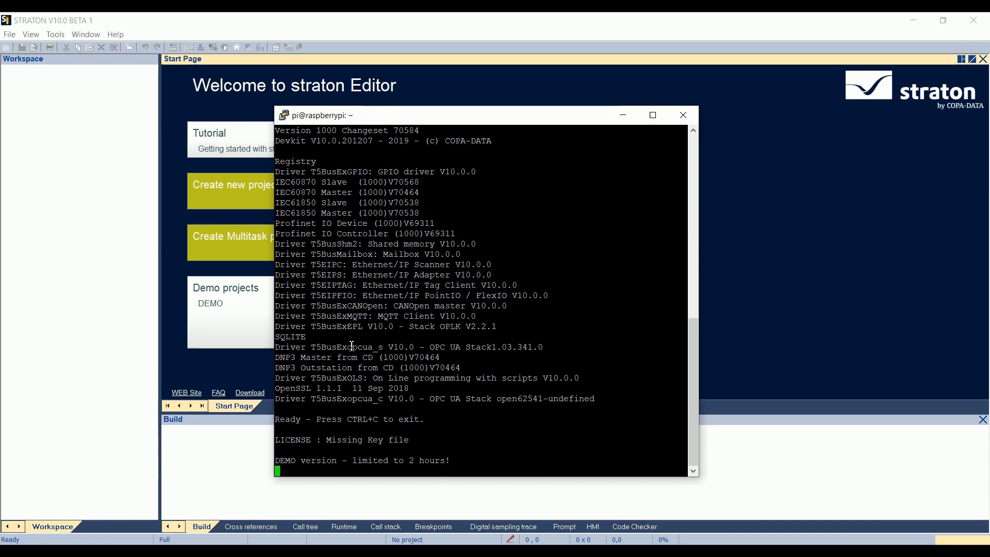
mouse_move(391, 442)
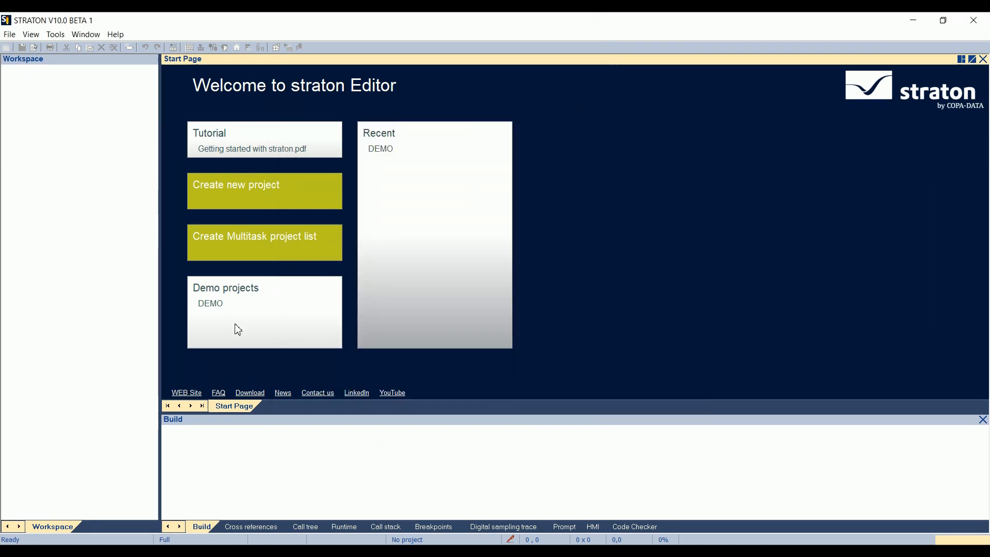
mouse_move(216, 315)
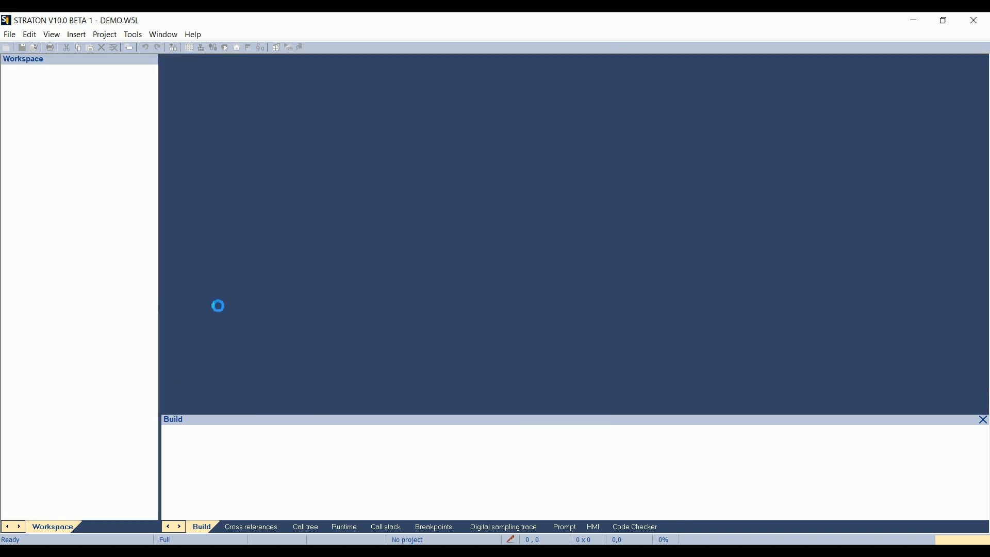
Select and expand the Samples project, ending with Samples selected after briefly picking Energy_61850.
click(41, 105)
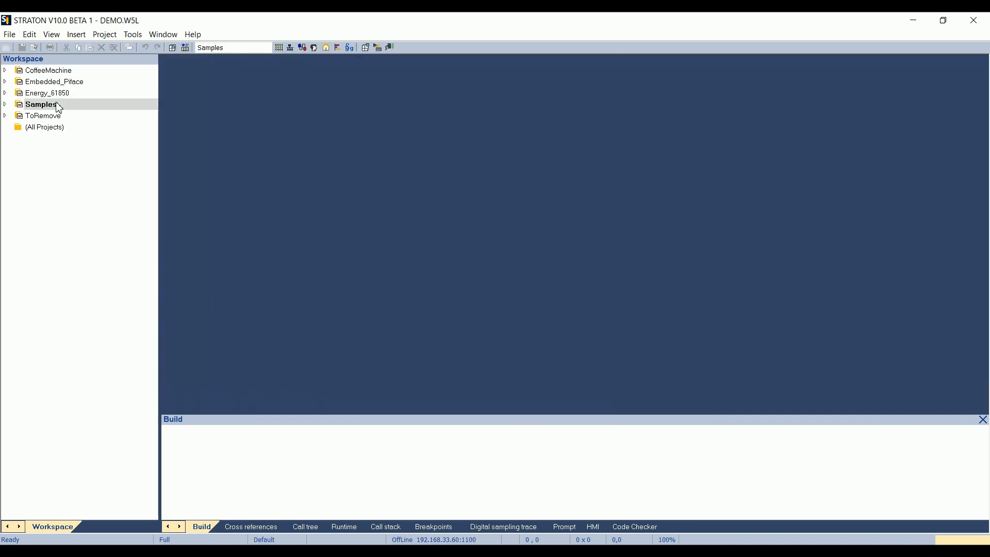
mouse_move(60, 106)
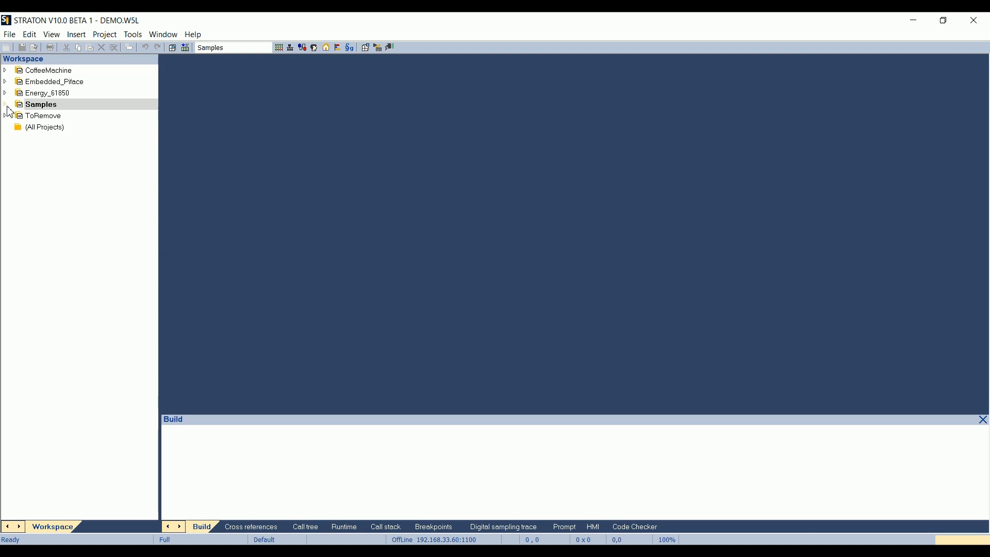
click(5, 105)
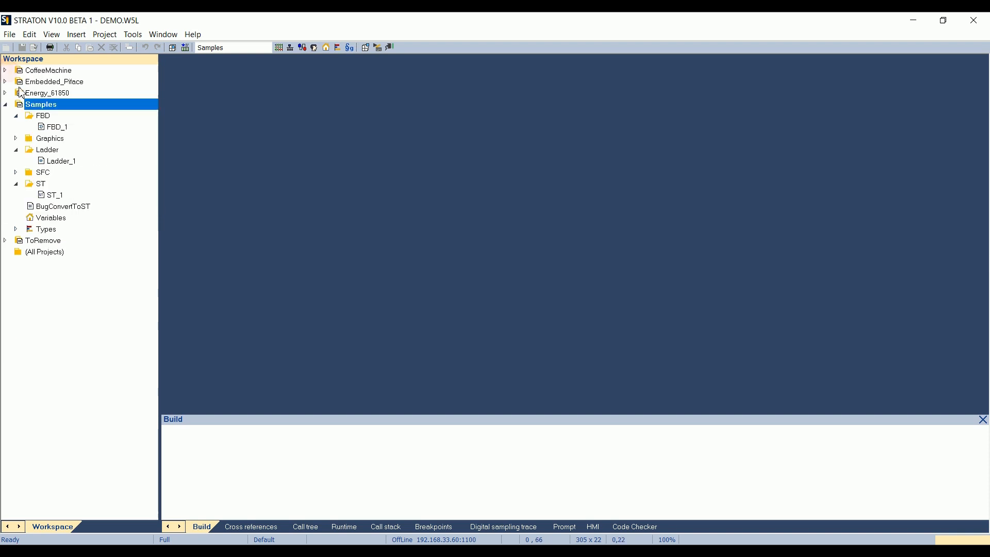
click(47, 92)
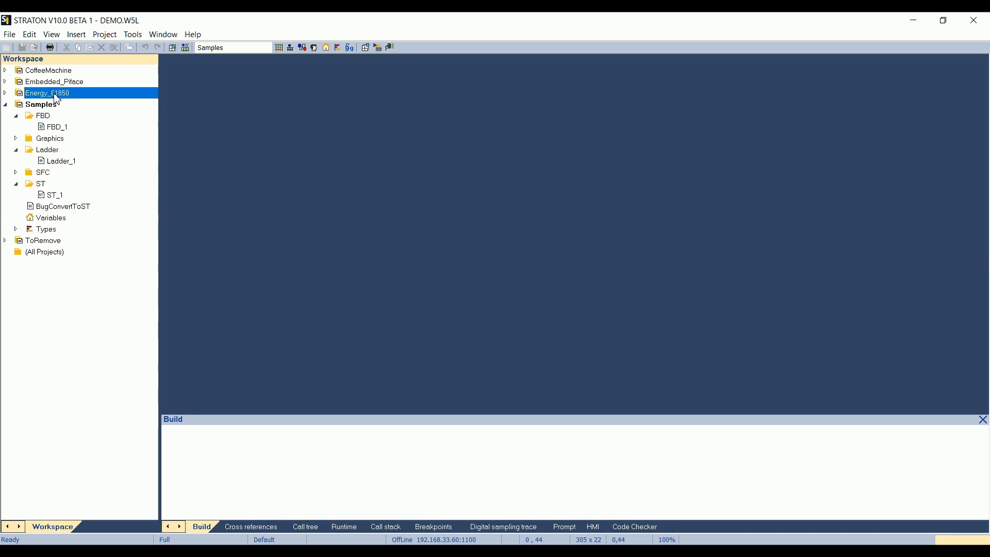
click(41, 104)
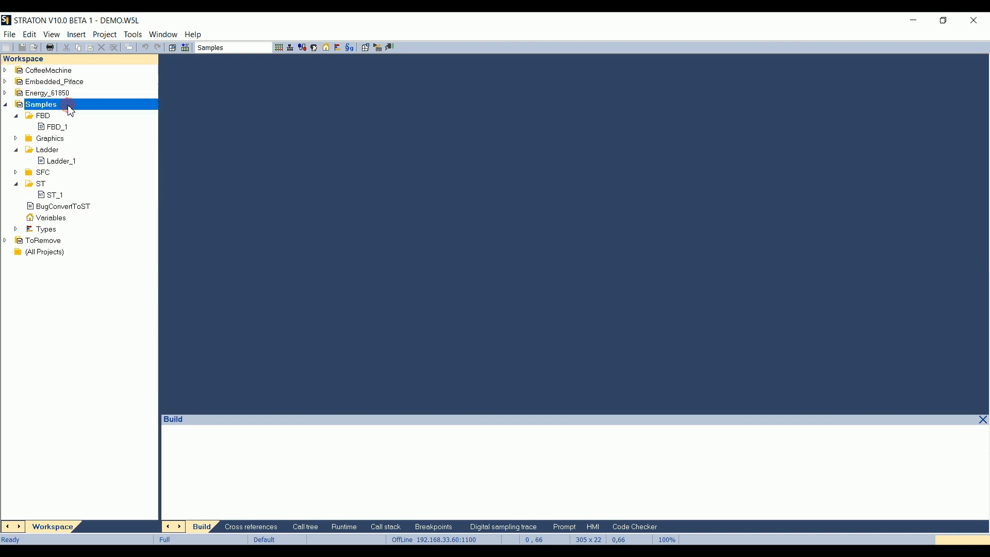
mouse_move(68, 108)
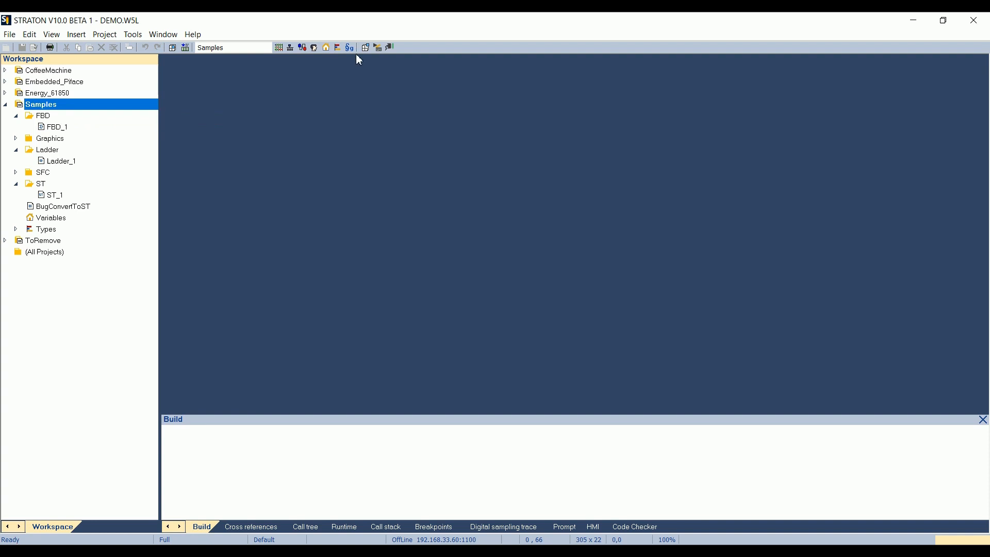
mouse_move(62, 119)
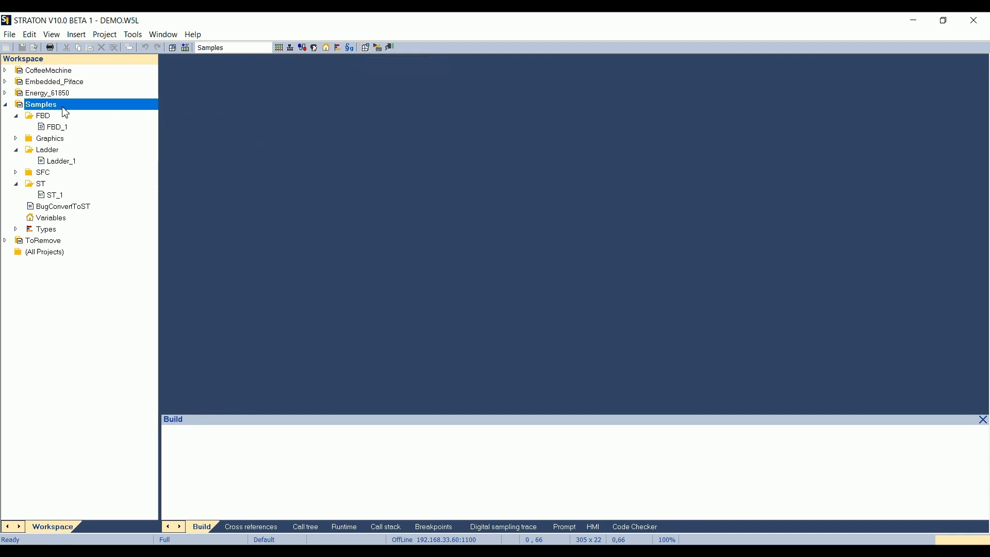
mouse_move(87, 75)
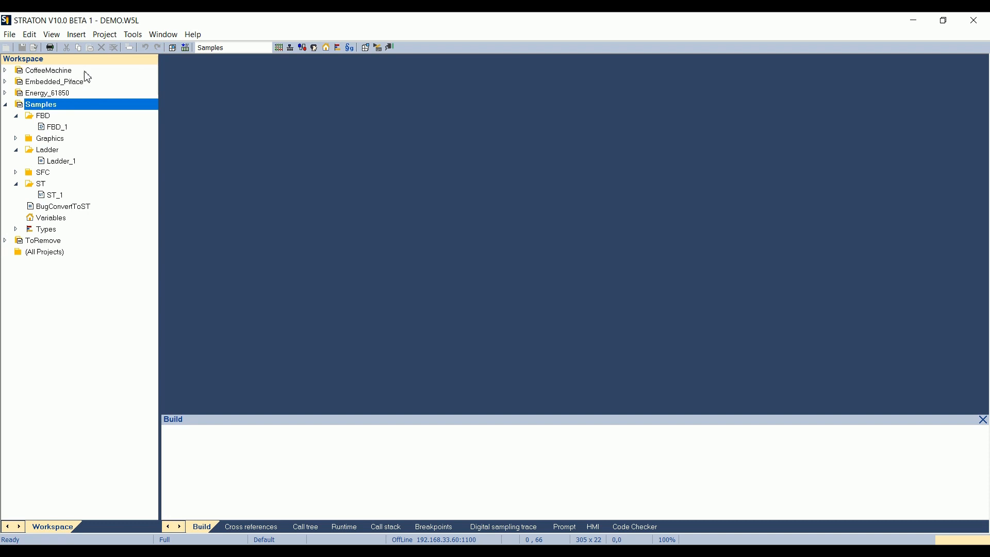
Switch the active project to CoffeeMachine and back to Samples, then select FBD_1.
right_click(48, 70)
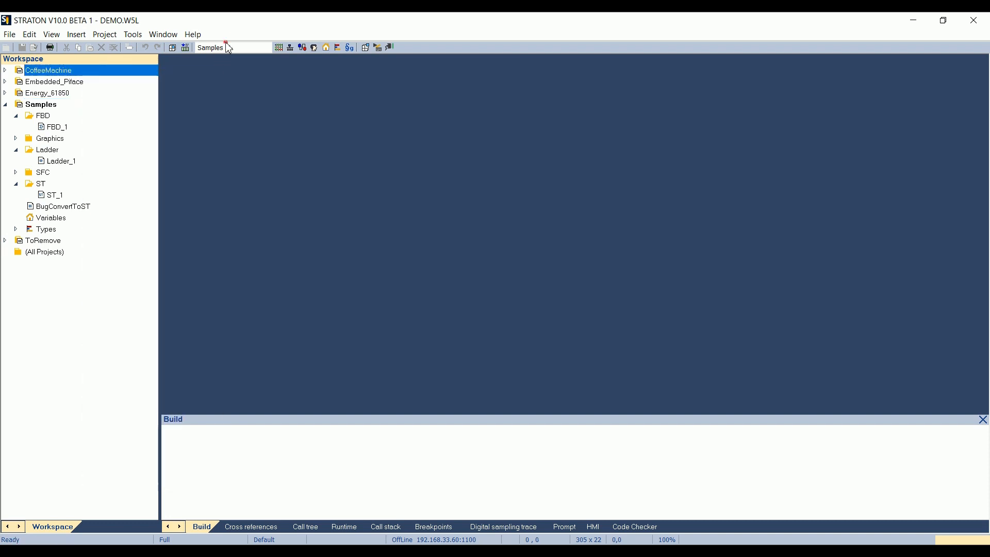
click(267, 47)
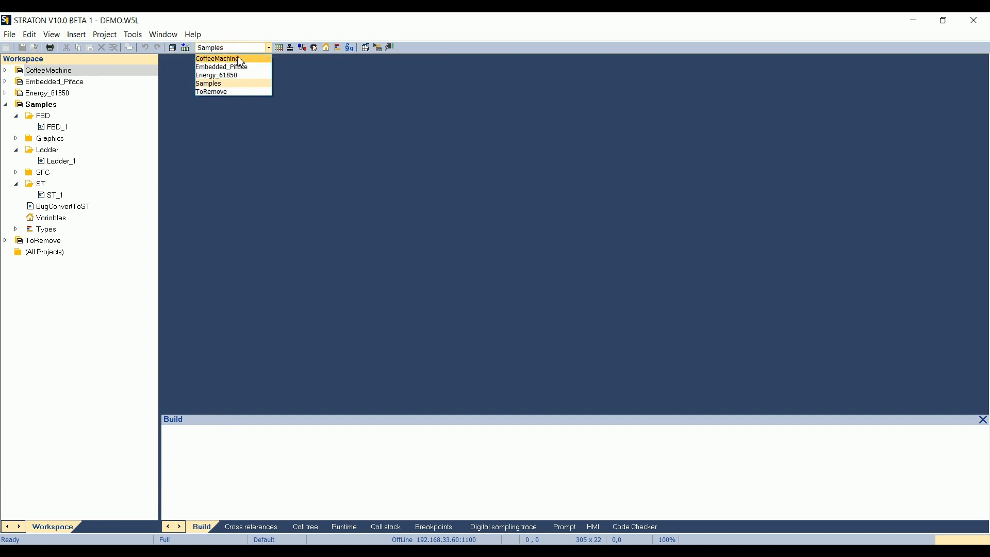
click(216, 58)
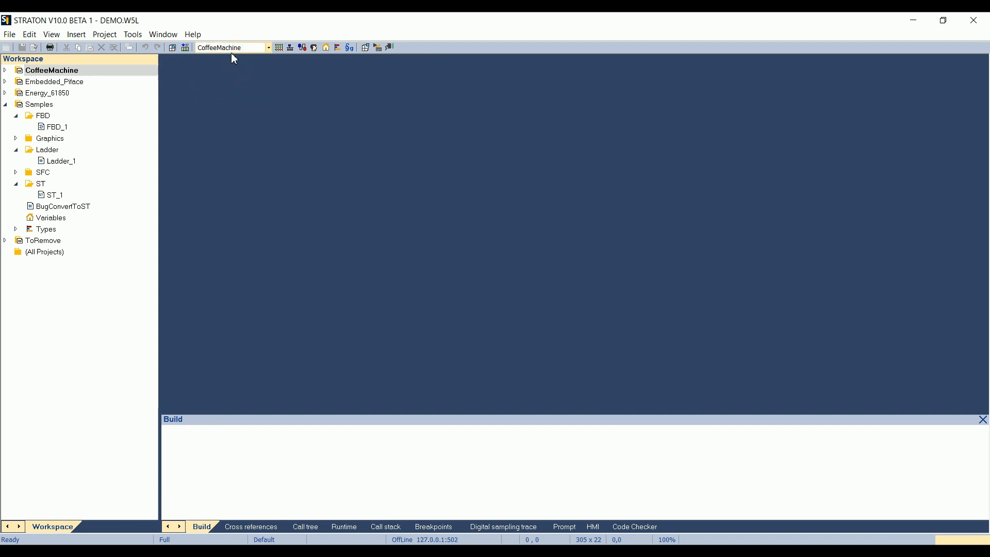
click(231, 47)
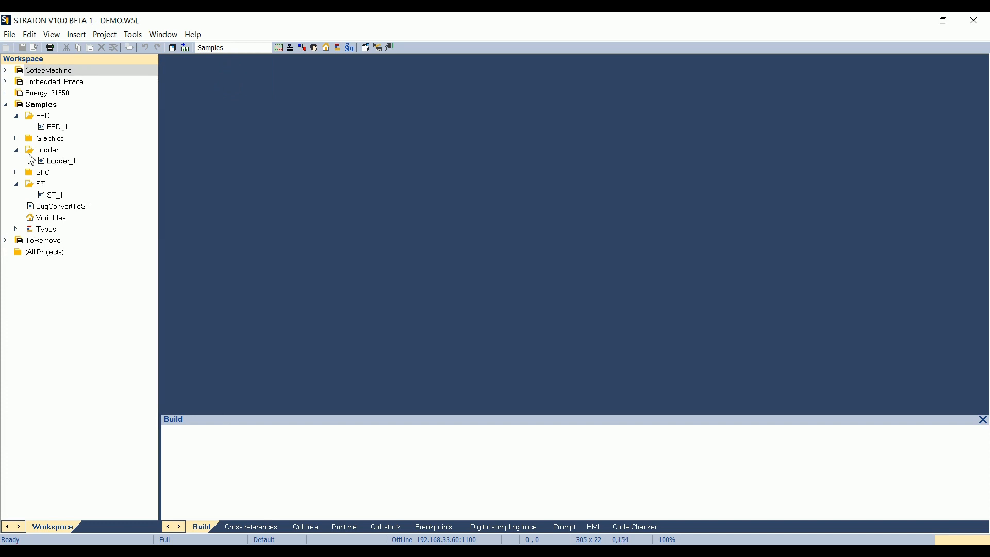
click(48, 70)
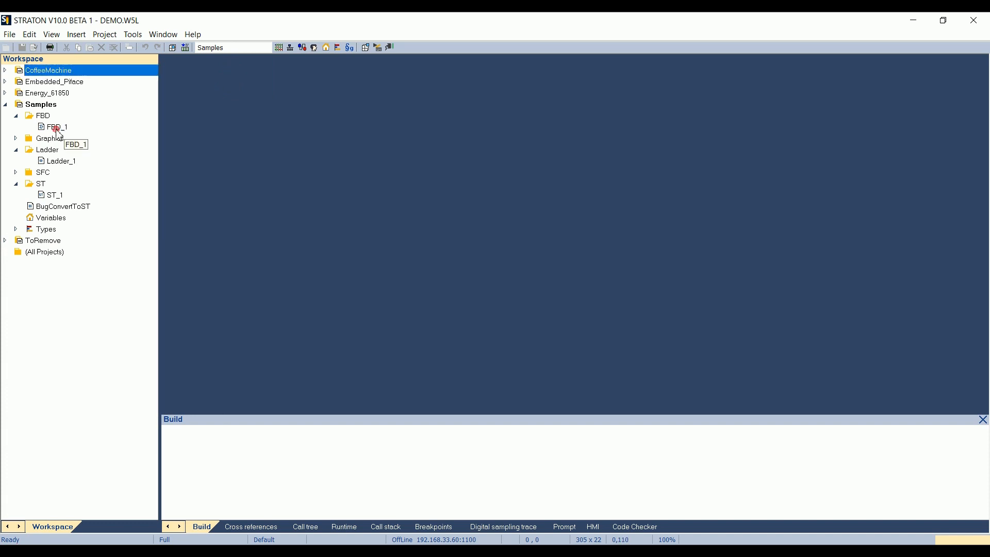
Open FBD_1 in the FBD editor to show its blinker block diagram.
double_click(56, 127)
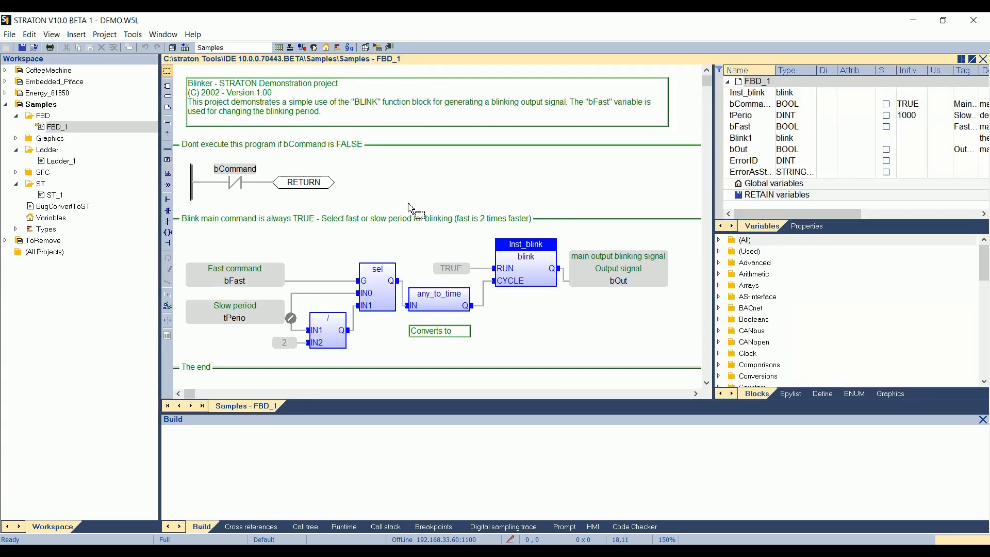
mouse_move(422, 172)
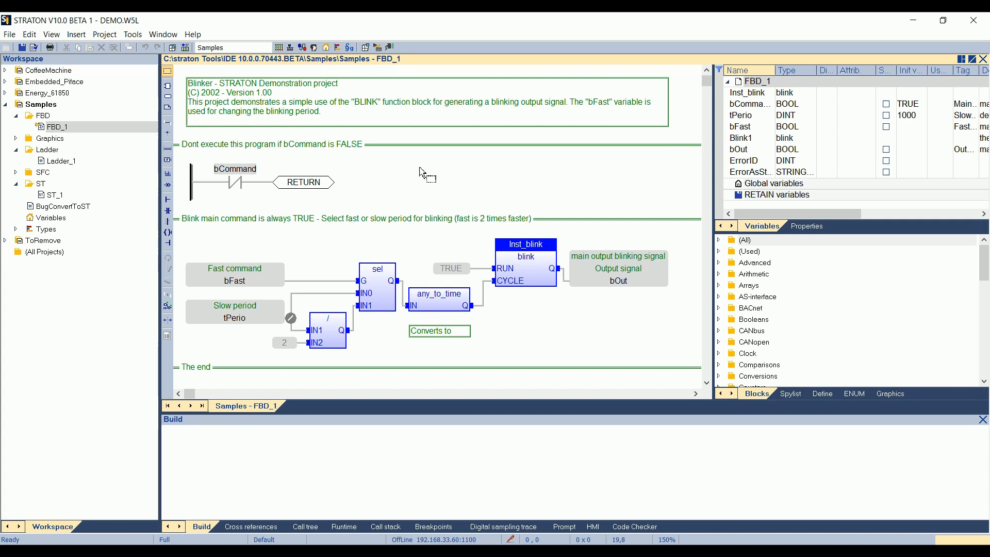
mouse_move(642, 299)
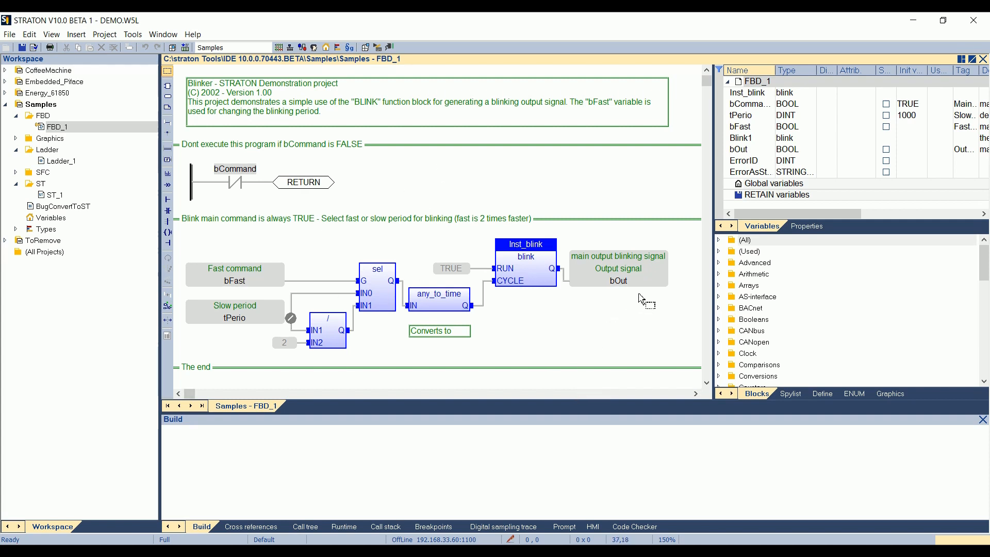
mouse_move(616, 289)
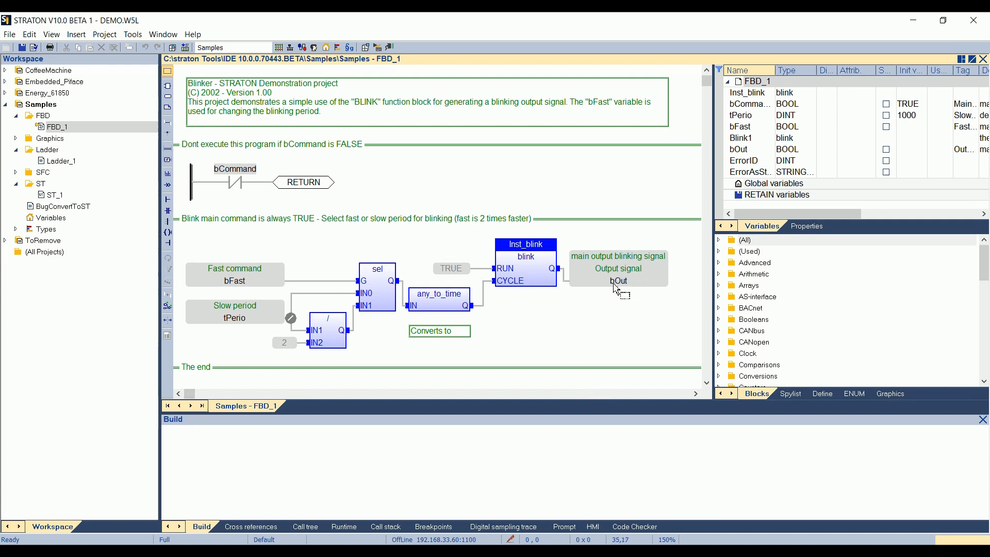
mouse_move(496, 505)
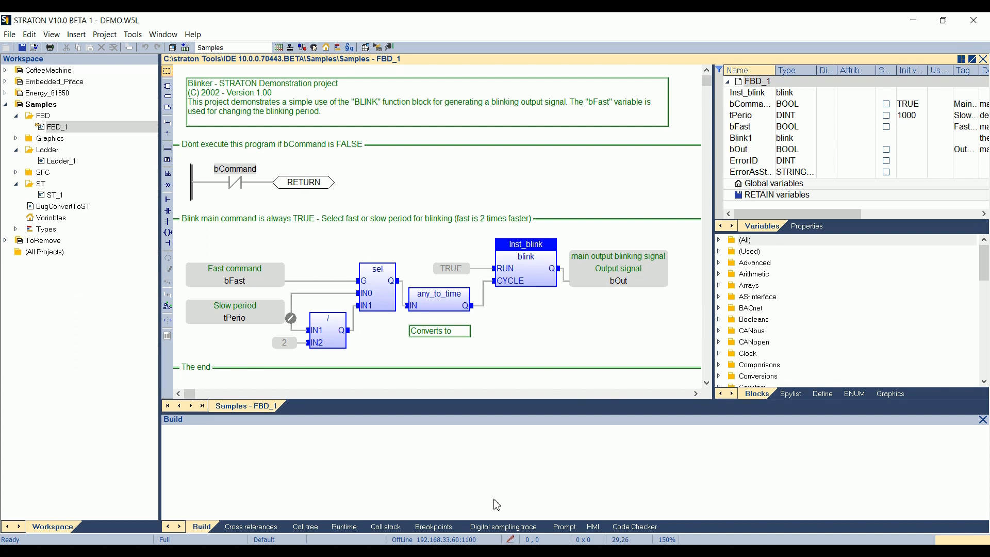
mouse_move(529, 429)
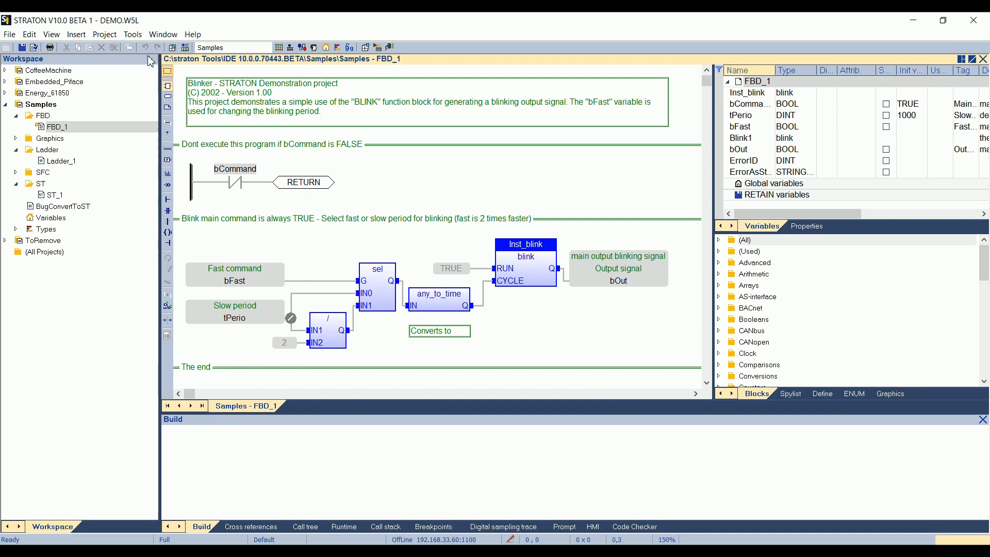
click(132, 34)
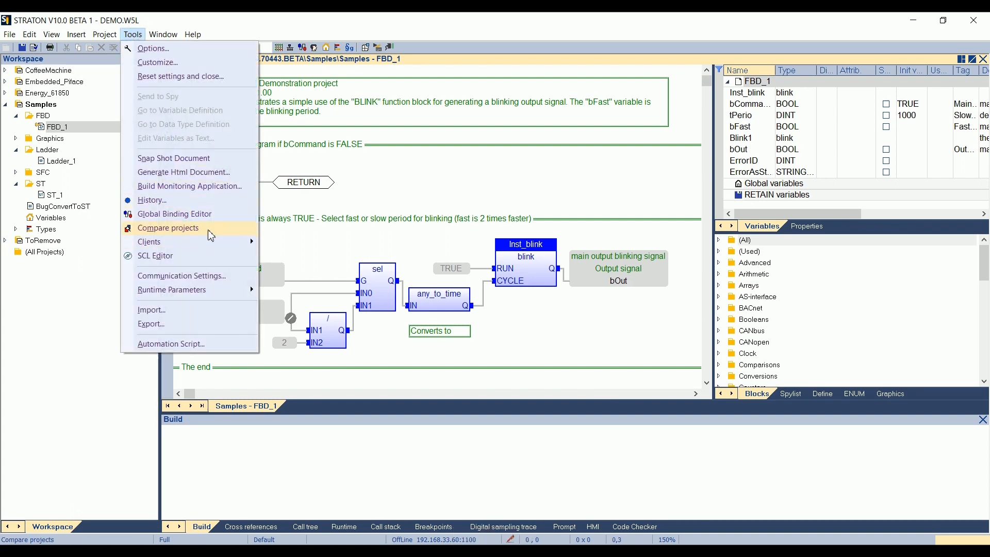
mouse_move(182, 275)
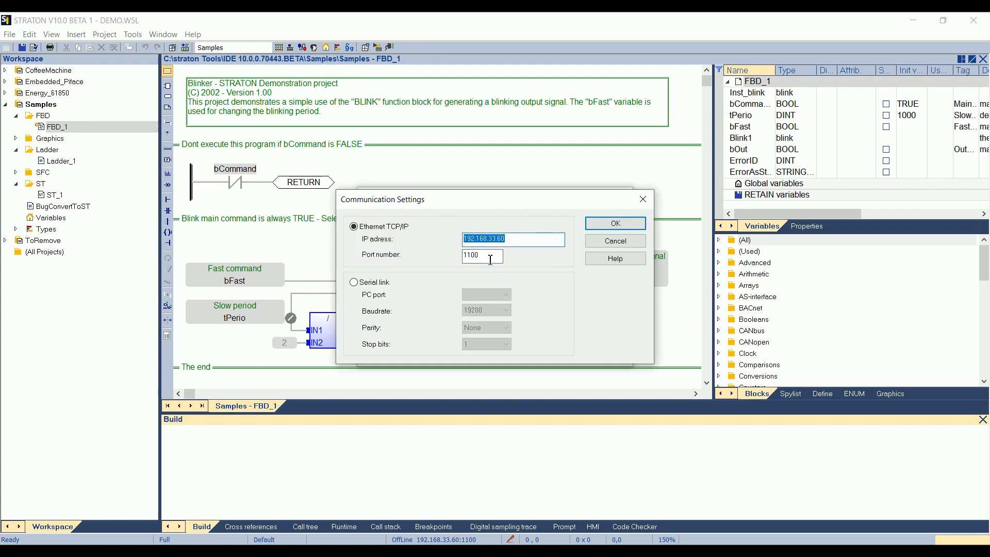
click(482, 255)
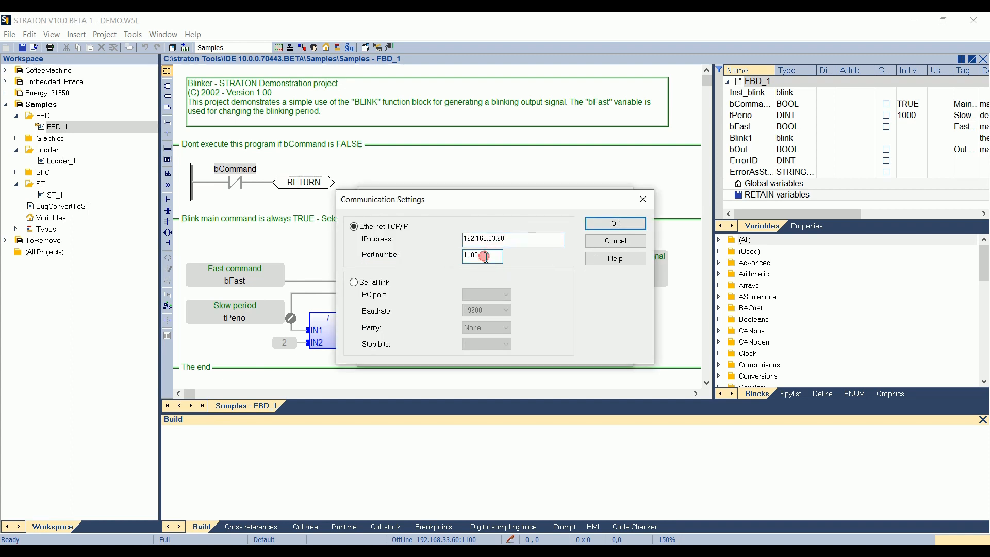
click(482, 256)
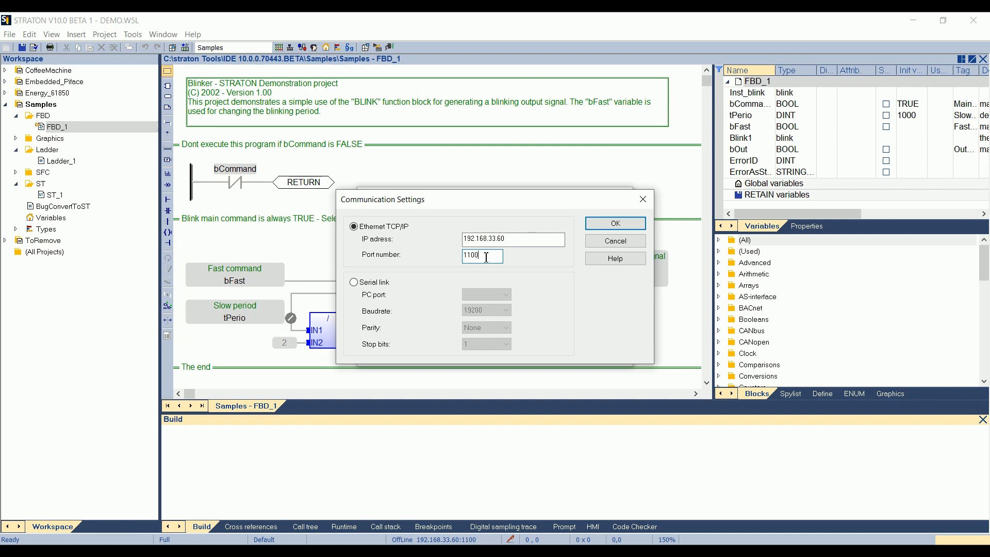
triple_click(481, 256)
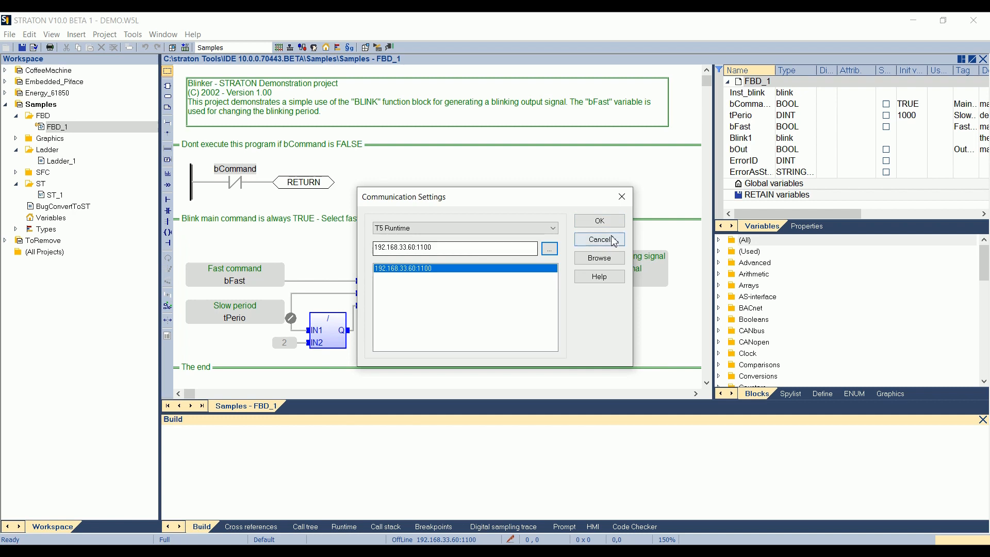
click(597, 239)
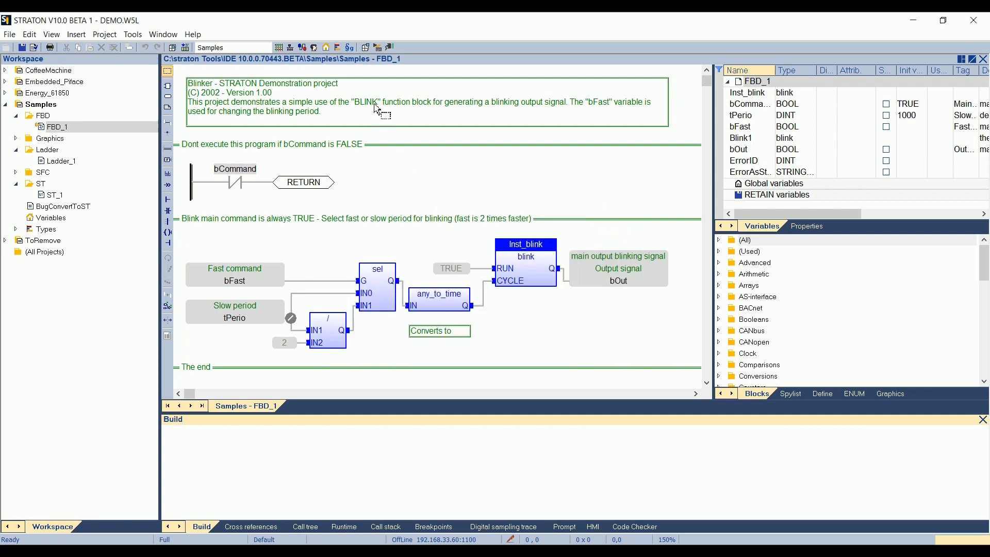
mouse_move(366, 48)
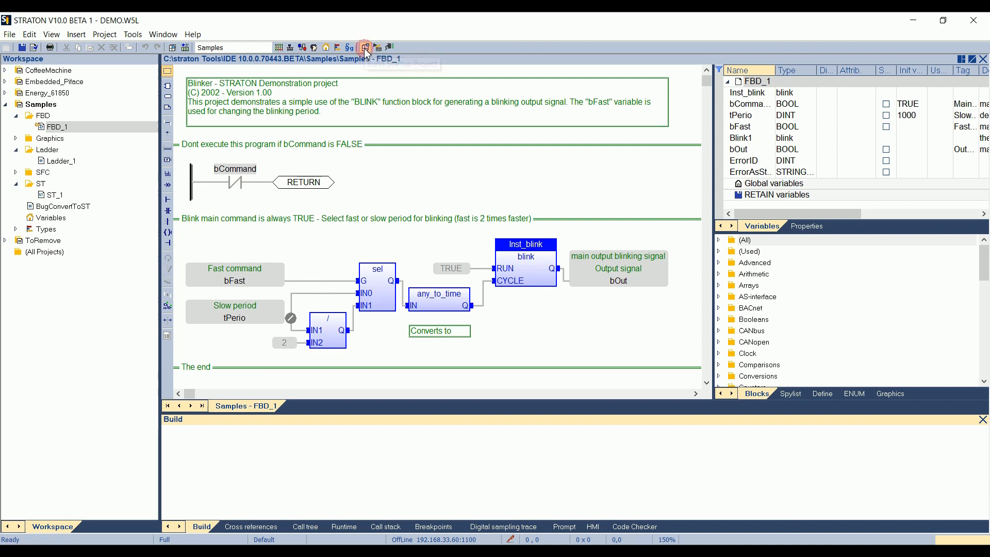
Build Samples from the toolbar, giving no errors and two warnings.
click(365, 46)
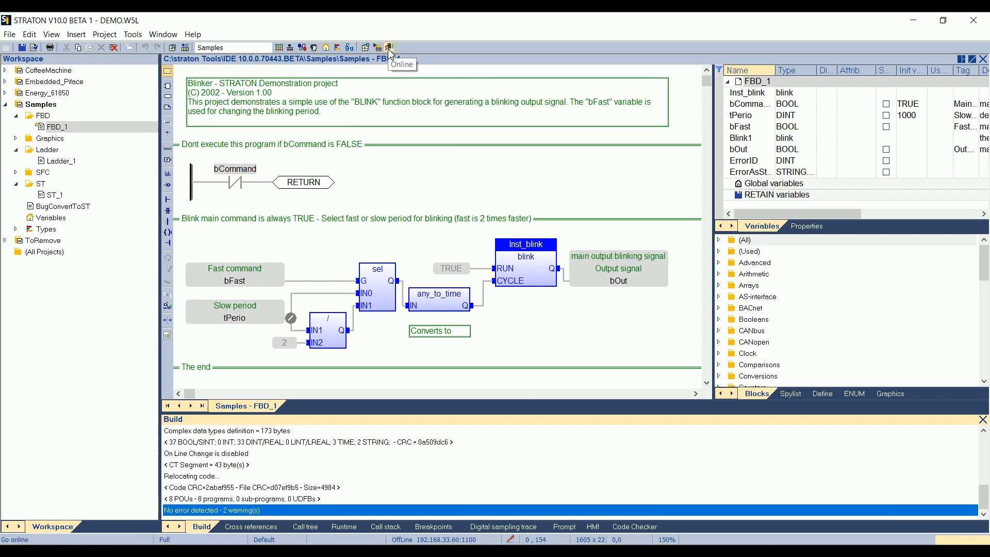
Go online to the 192.168.33.60 runtime and confirm downloading the Samples application.
click(389, 47)
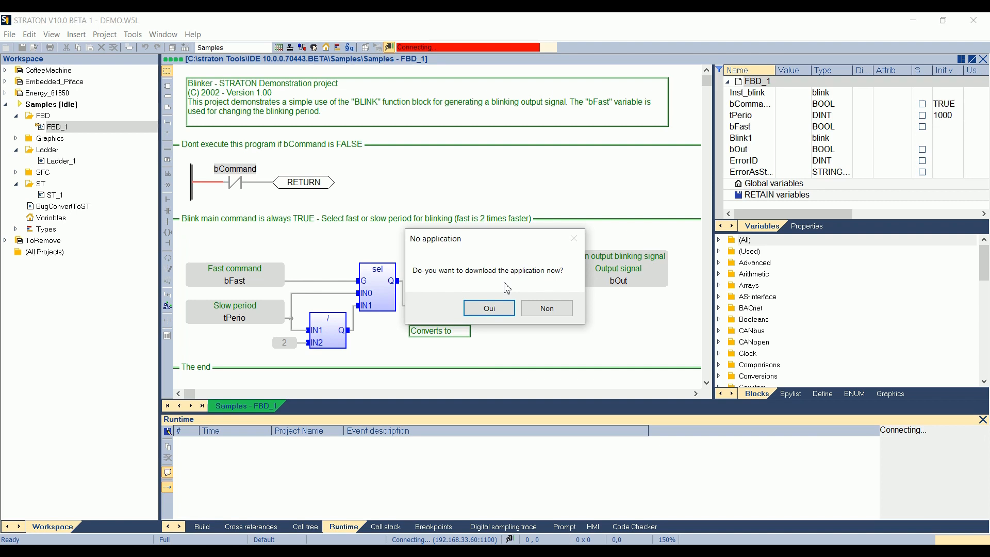
click(489, 308)
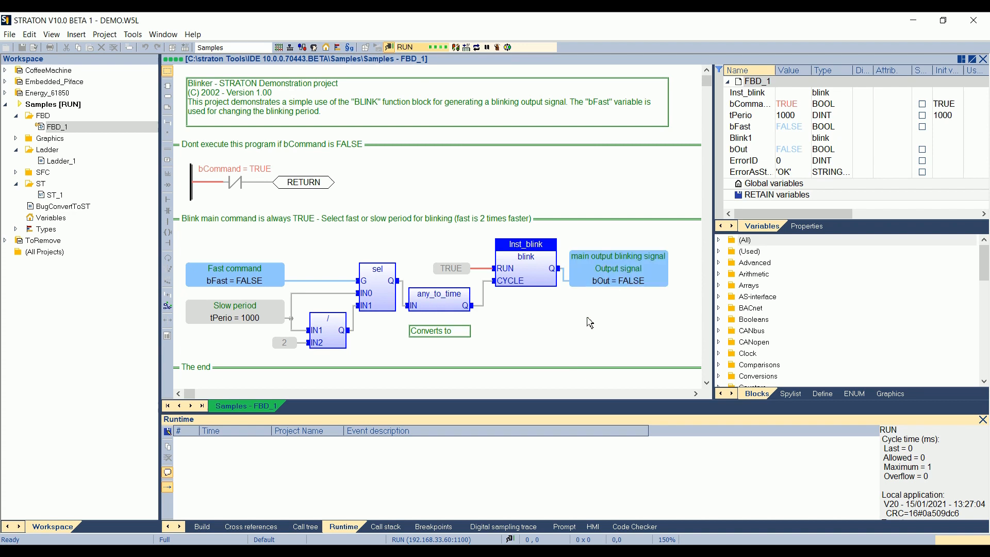
mouse_move(241, 324)
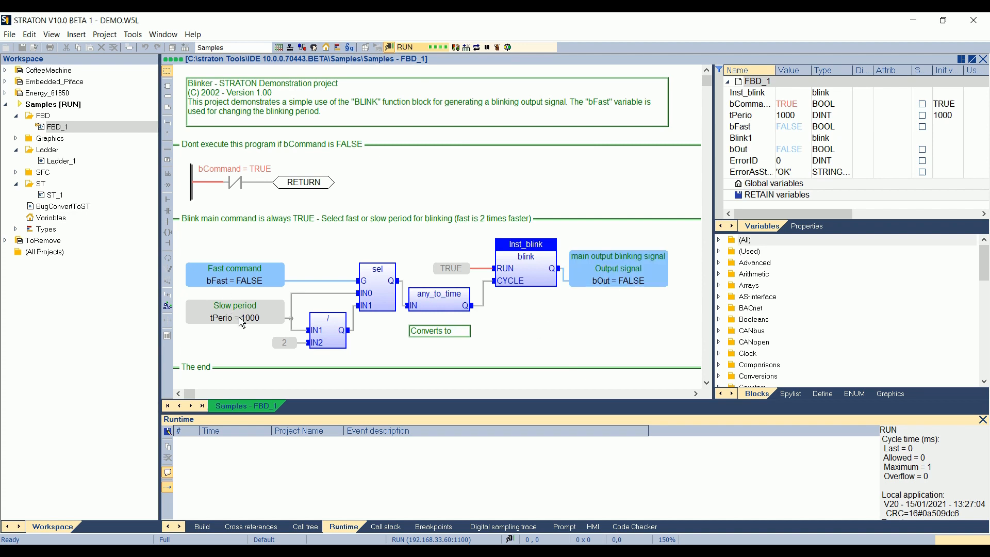
mouse_move(247, 278)
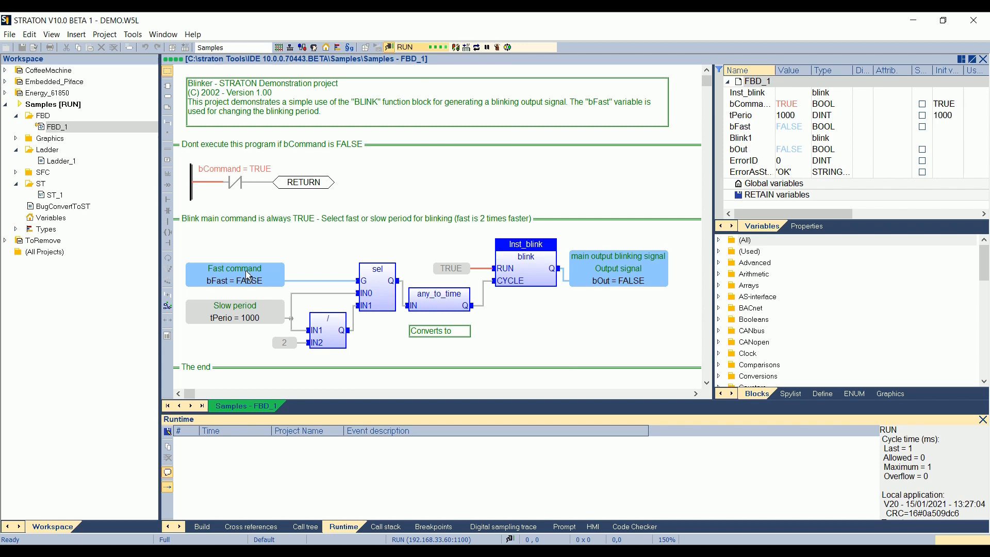
Force the bFast variable in the live FBD_1 diagram to TRUE.
click(234, 275)
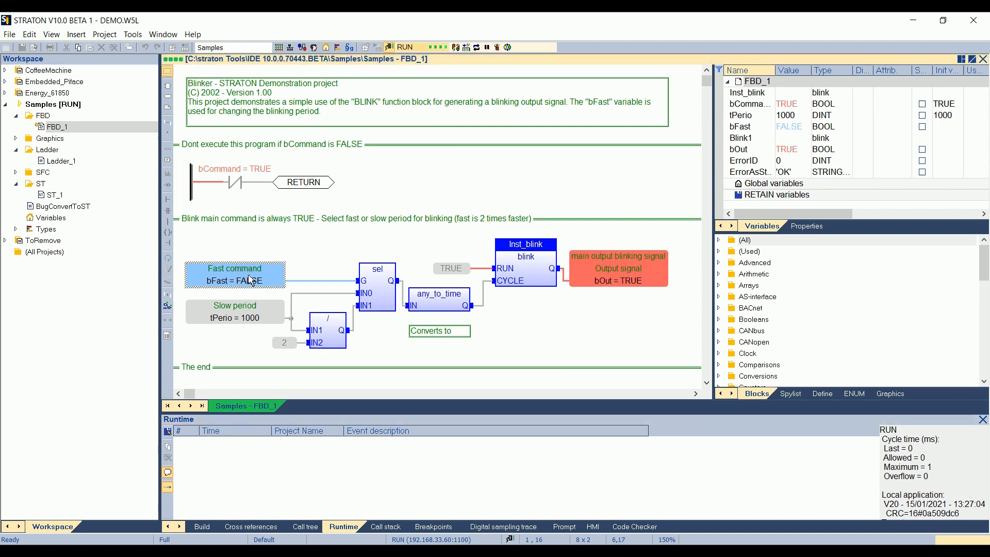
mouse_move(251, 278)
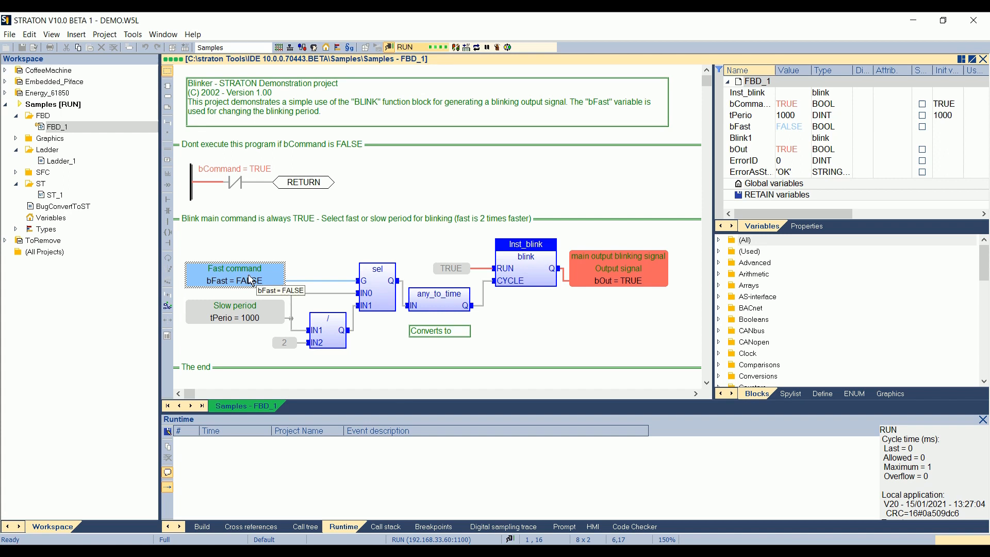
double_click(234, 281)
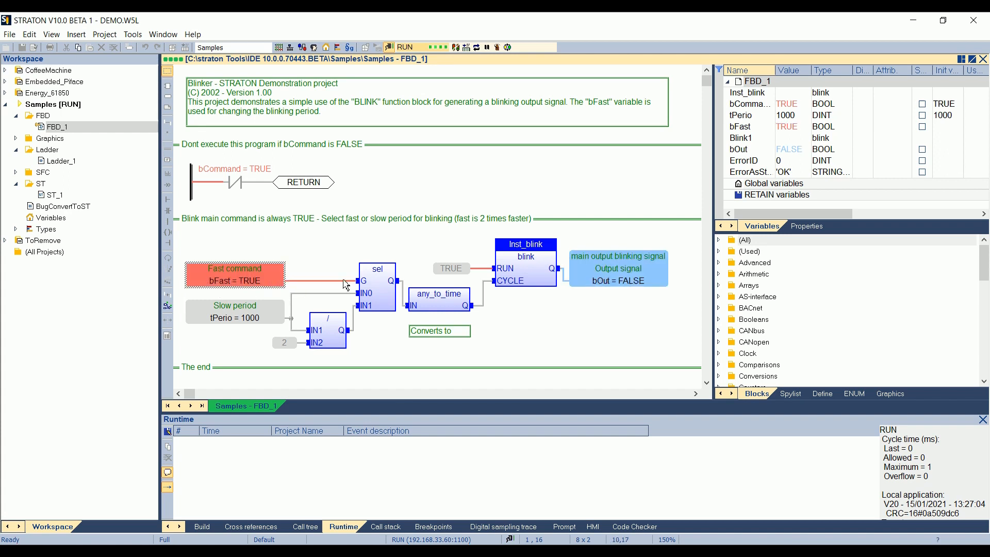